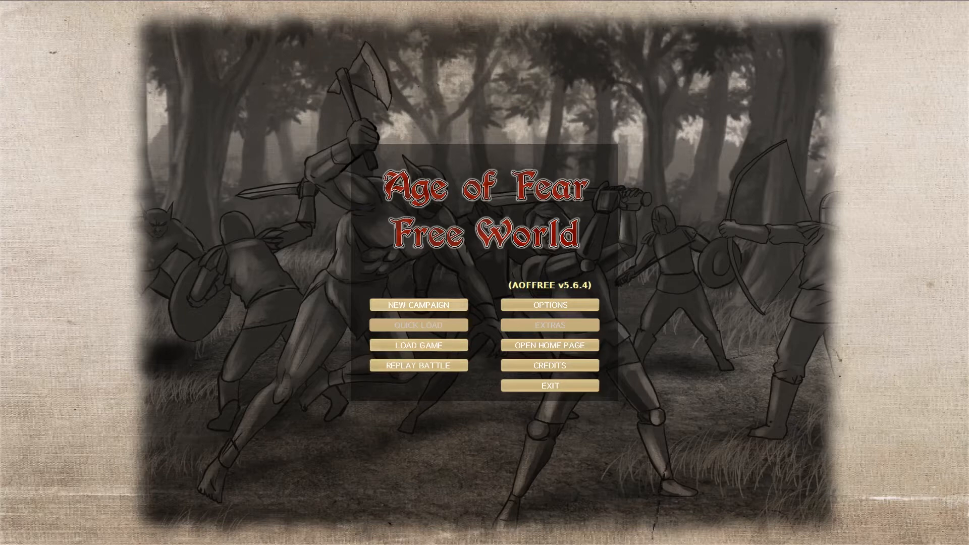
Start an Undead Legion campaign on Experienced (Normal) difficulty with a Necromancer hero
{"action": "left_click", "coordinate": [419, 304]}
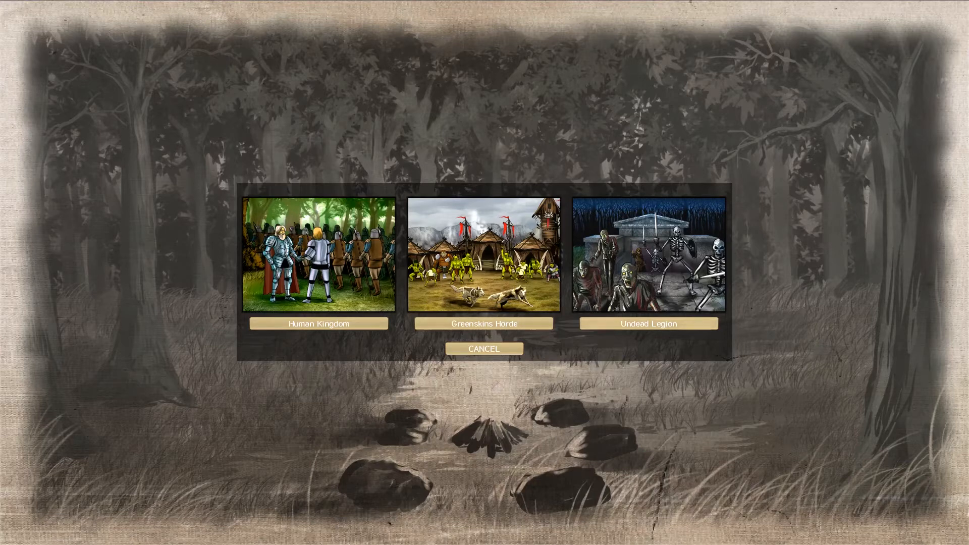
{"action": "left_click", "coordinate": [484, 323]}
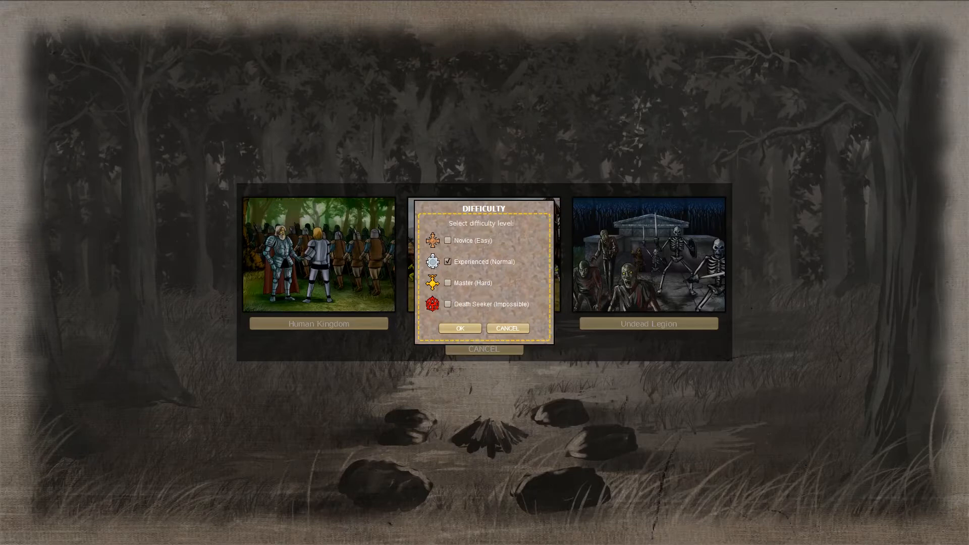
{"action": "left_click", "coordinate": [460, 328]}
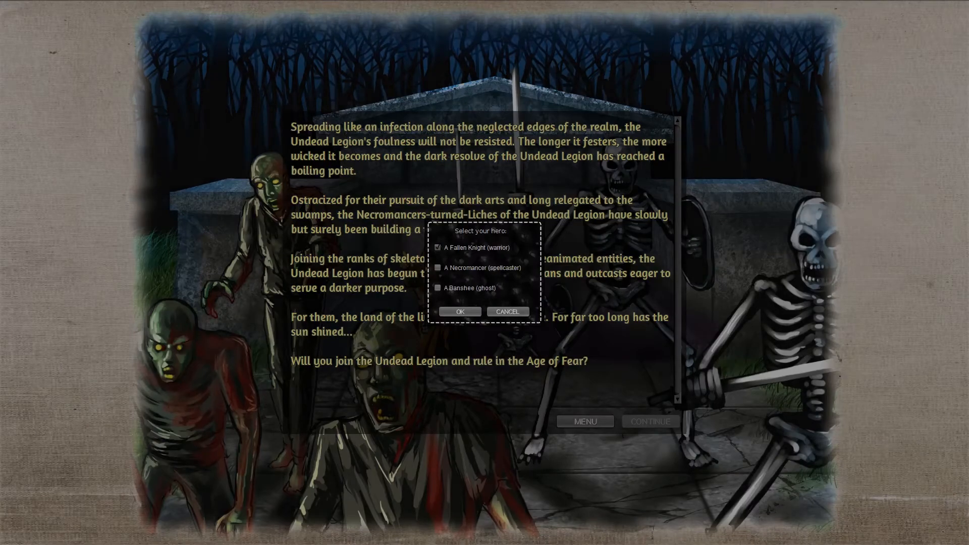
{"action": "left_click", "coordinate": [439, 267]}
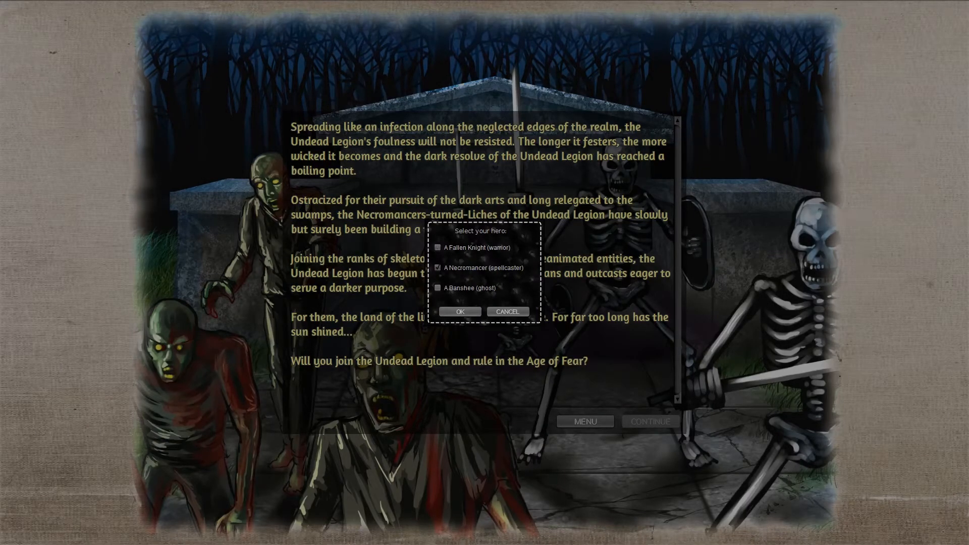
{"action": "left_click", "coordinate": [459, 311]}
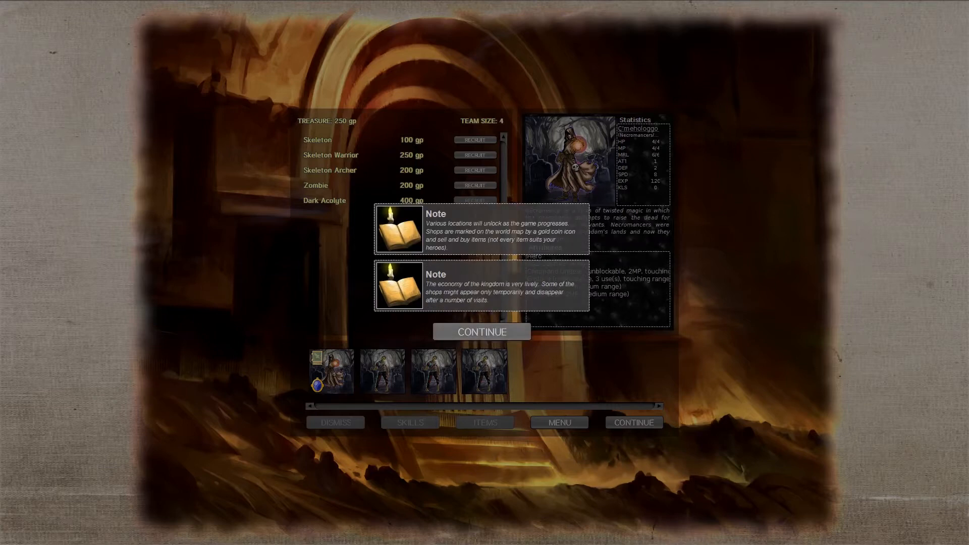
Dismiss the shop and economy notes and view the Necromancer and zombie statistics
{"action": "left_click", "coordinate": [481, 332]}
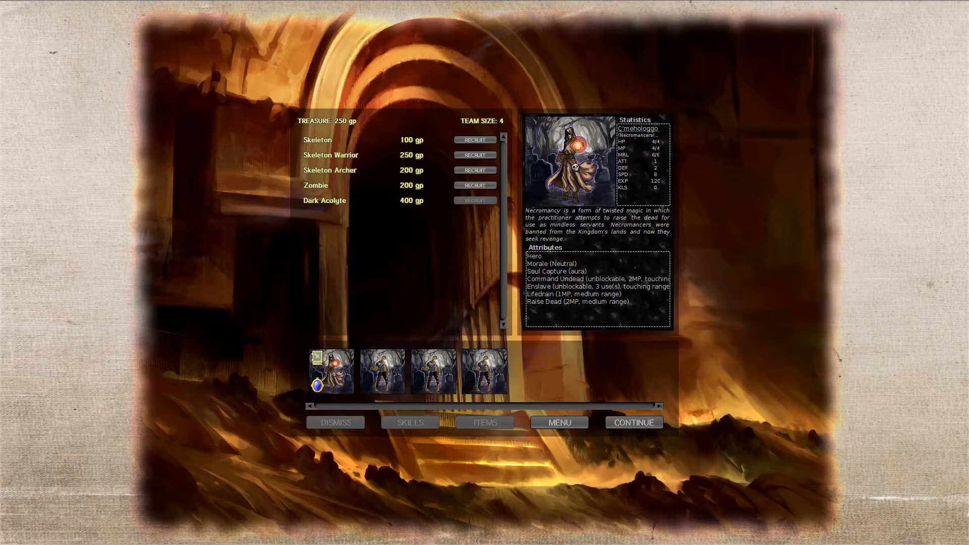
{"action": "left_click", "coordinate": [331, 372]}
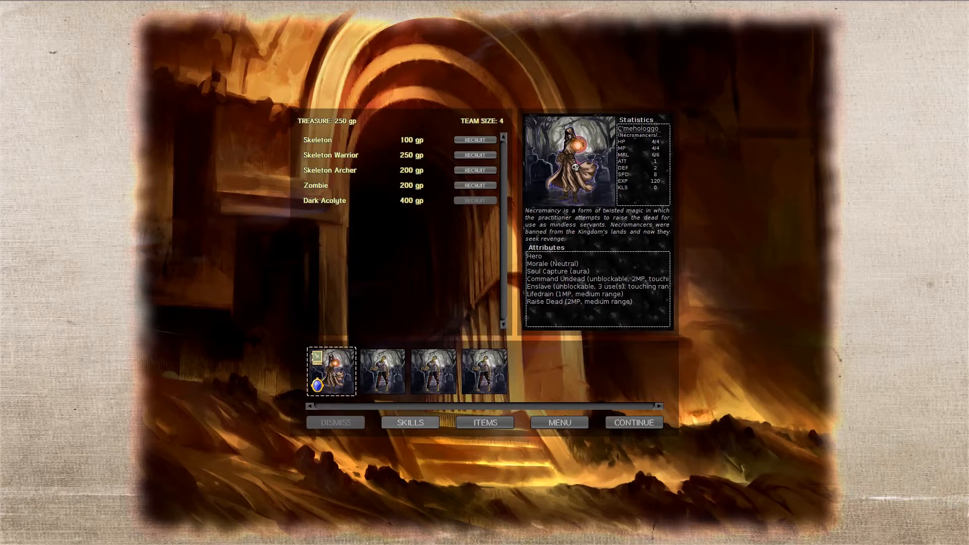
{"action": "left_click", "coordinate": [383, 371]}
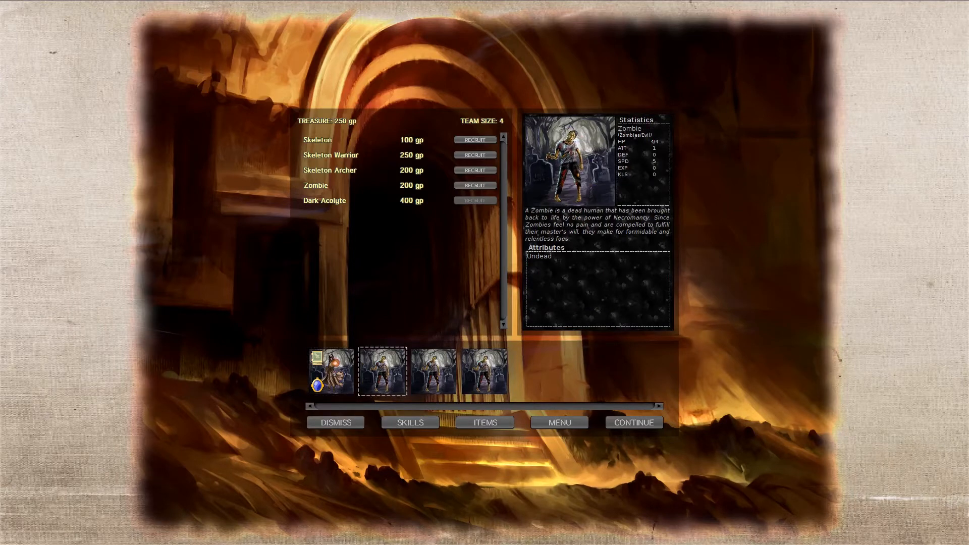
{"action": "left_click", "coordinate": [484, 371]}
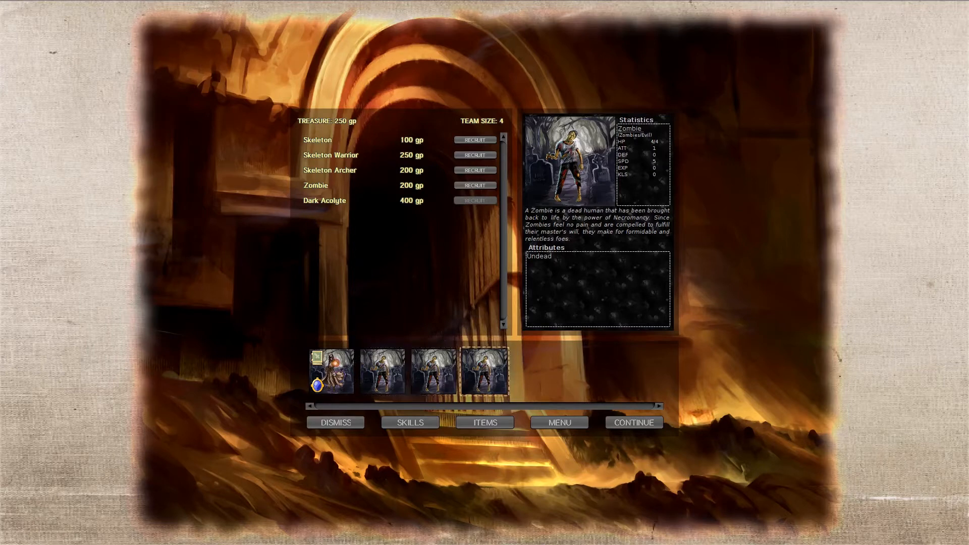
{"action": "left_click", "coordinate": [331, 371]}
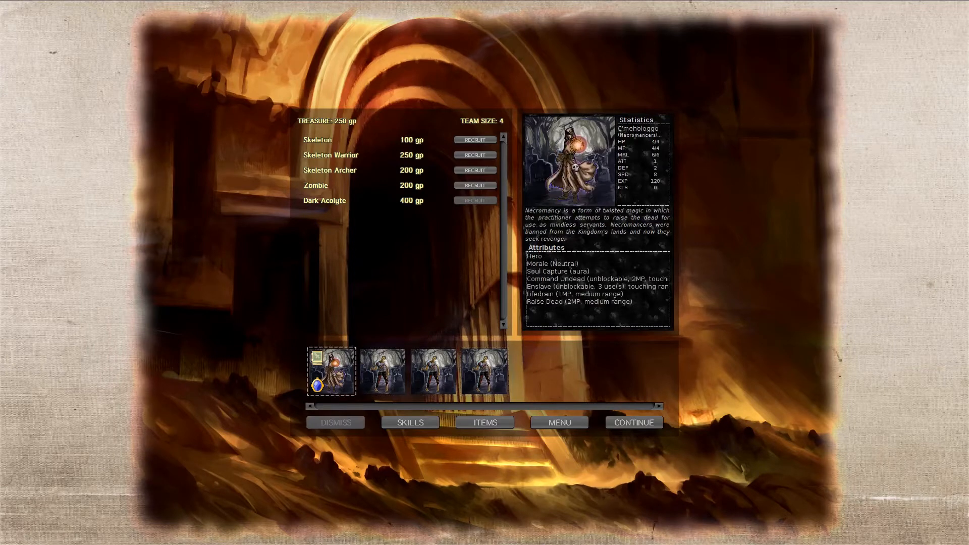
{"action": "mouse_move", "coordinate": [485, 422]}
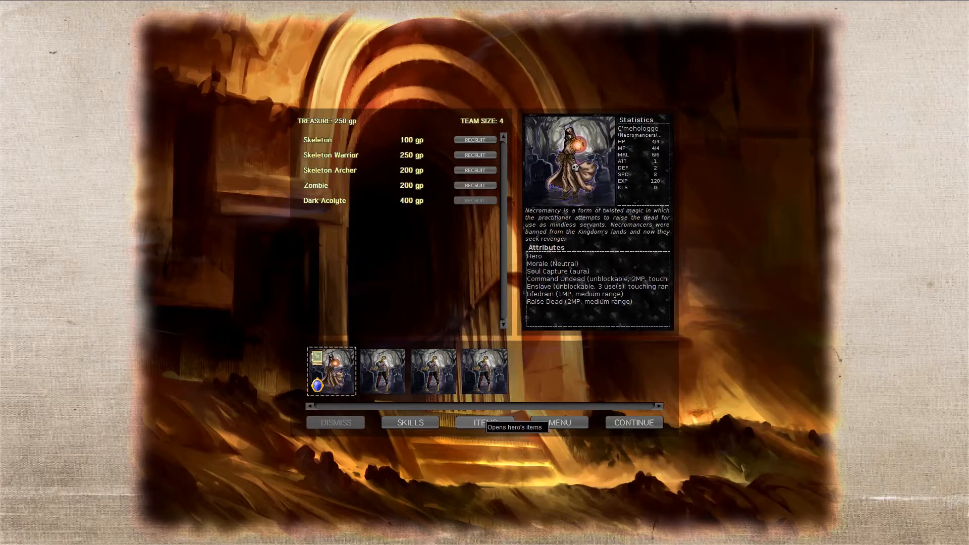
Teach the Necromancer Intelligent for 100 EXP, dropping experience from 120 to 20
{"action": "left_click", "coordinate": [409, 422]}
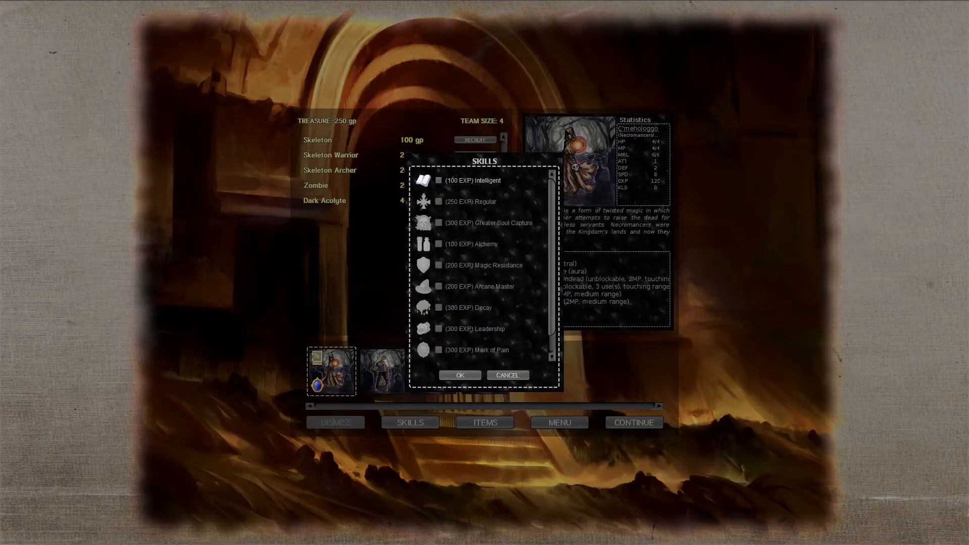
{"action": "scroll", "scroll_direction": "down", "scroll_amount": 3}
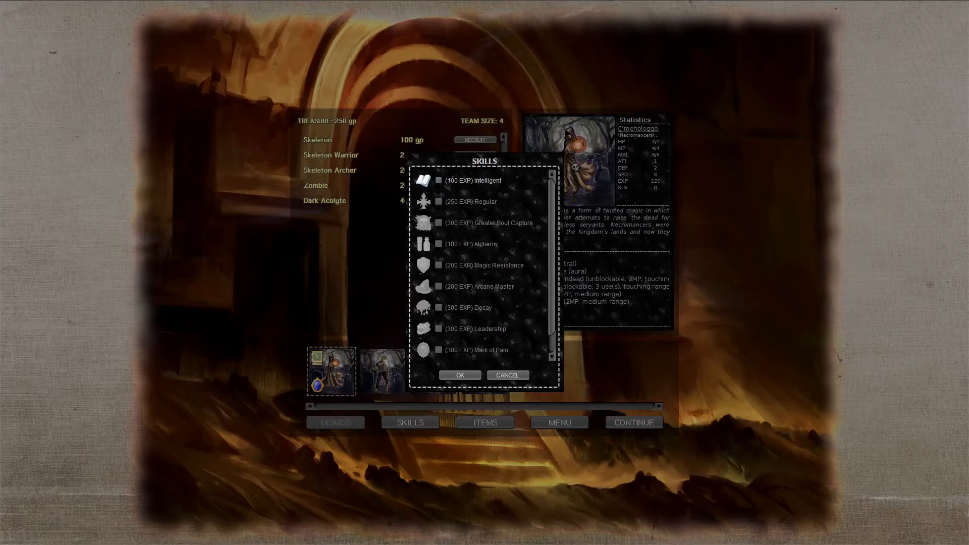
{"action": "left_click", "coordinate": [438, 180]}
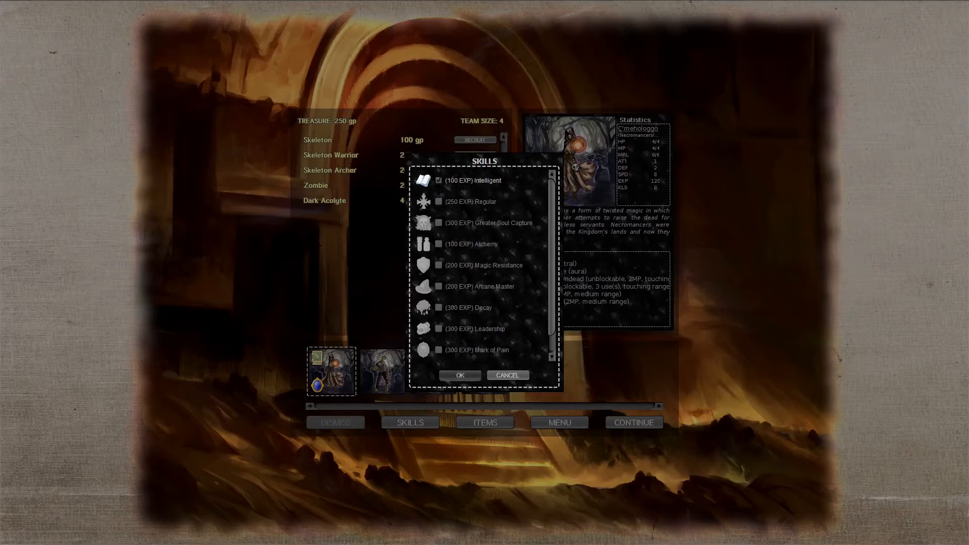
{"action": "left_click", "coordinate": [459, 375]}
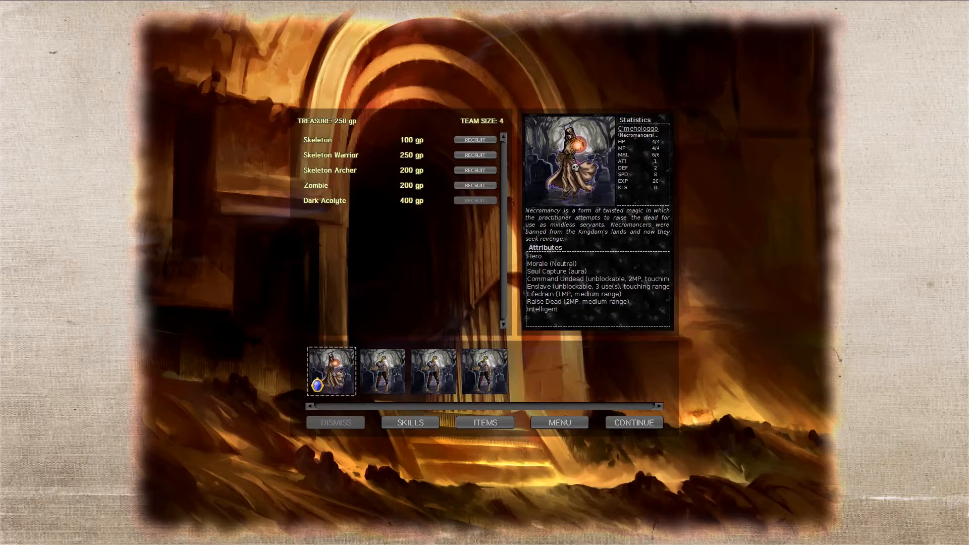
{"action": "left_click", "coordinate": [485, 422]}
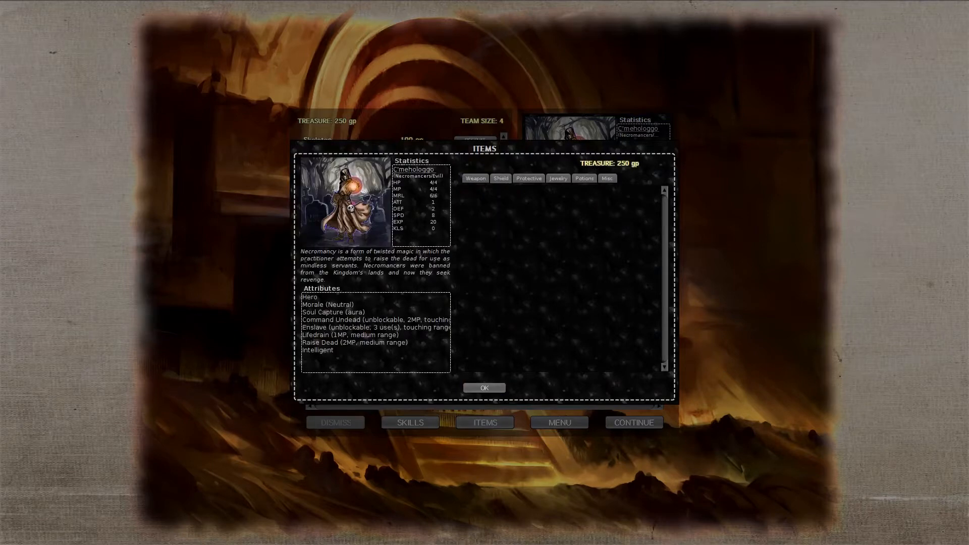
{"action": "left_click", "coordinate": [529, 178]}
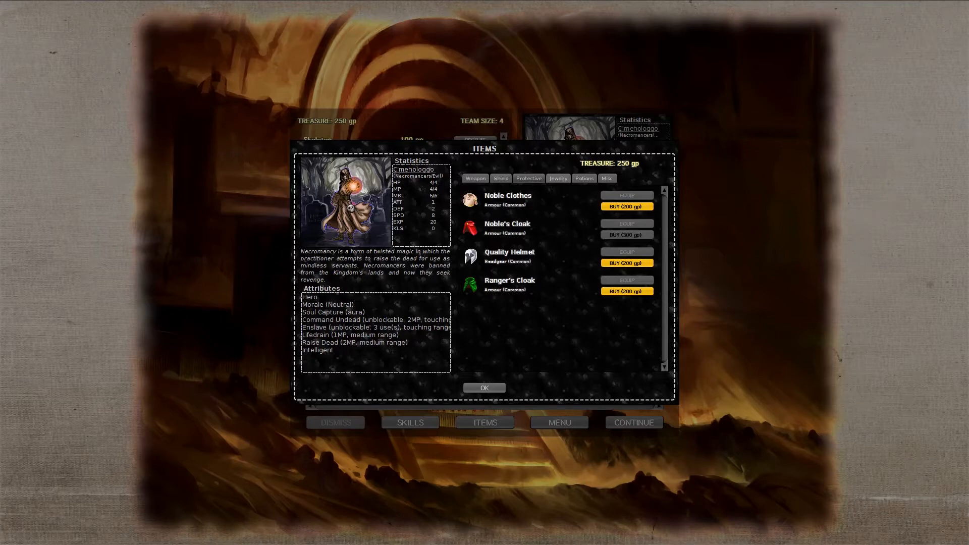
{"action": "left_click", "coordinate": [557, 178]}
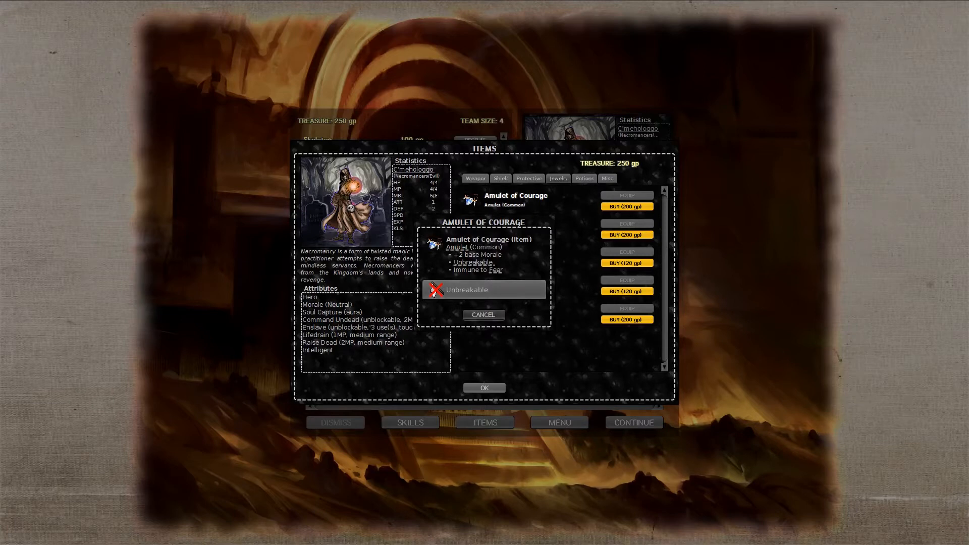
{"action": "left_click", "coordinate": [484, 315]}
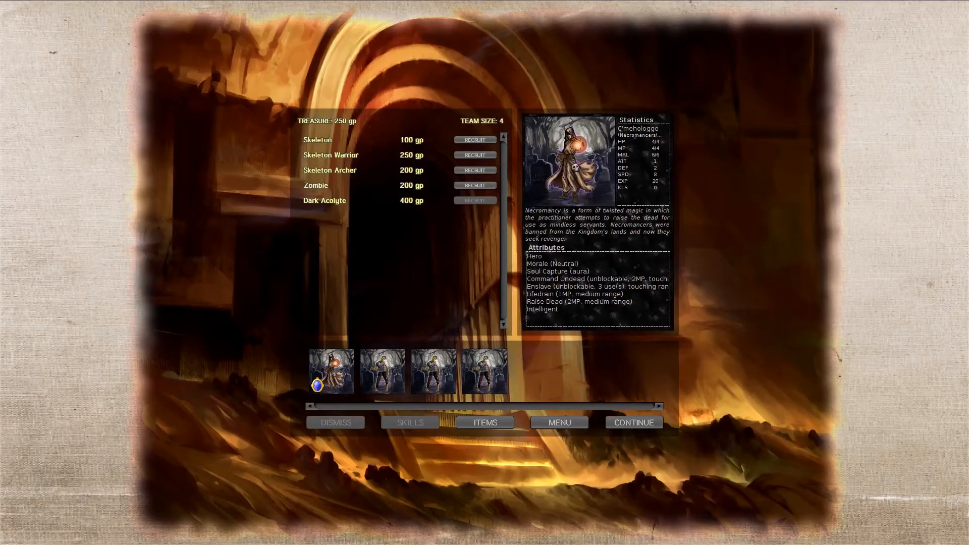
Recruit a fifth unit for 200 gold, leaving 50 gp, and name the Necromancer 'RPG Crawler'
{"action": "left_click", "coordinate": [331, 371]}
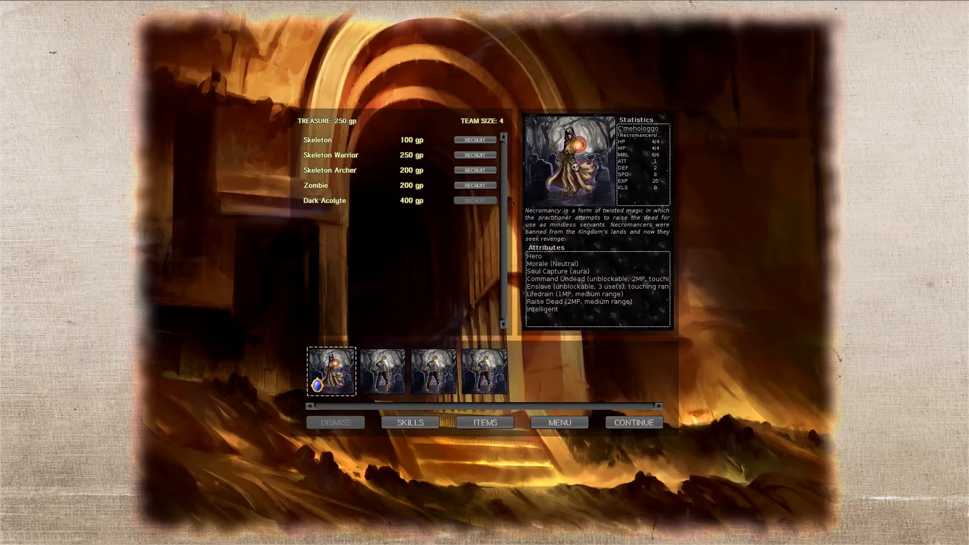
{"action": "left_click", "coordinate": [559, 422]}
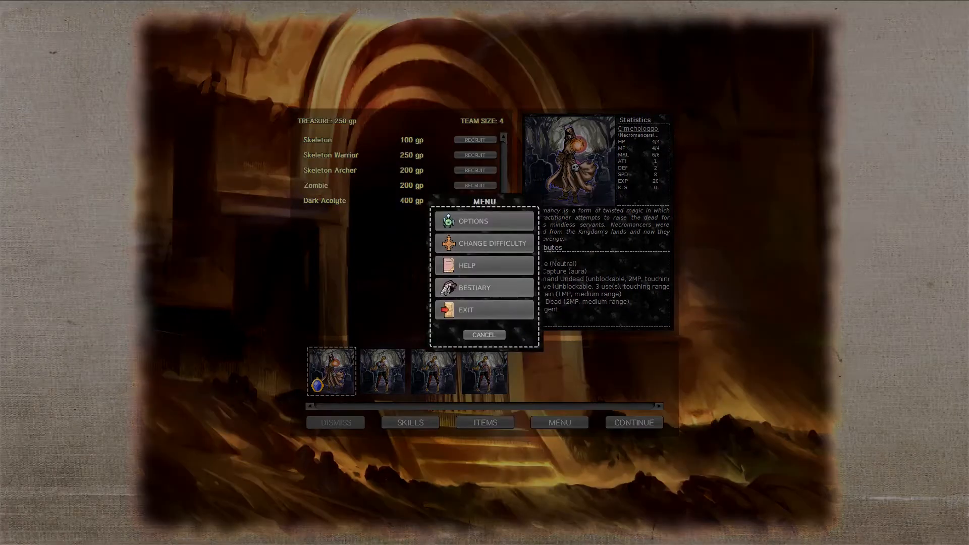
{"action": "left_click", "coordinate": [484, 335]}
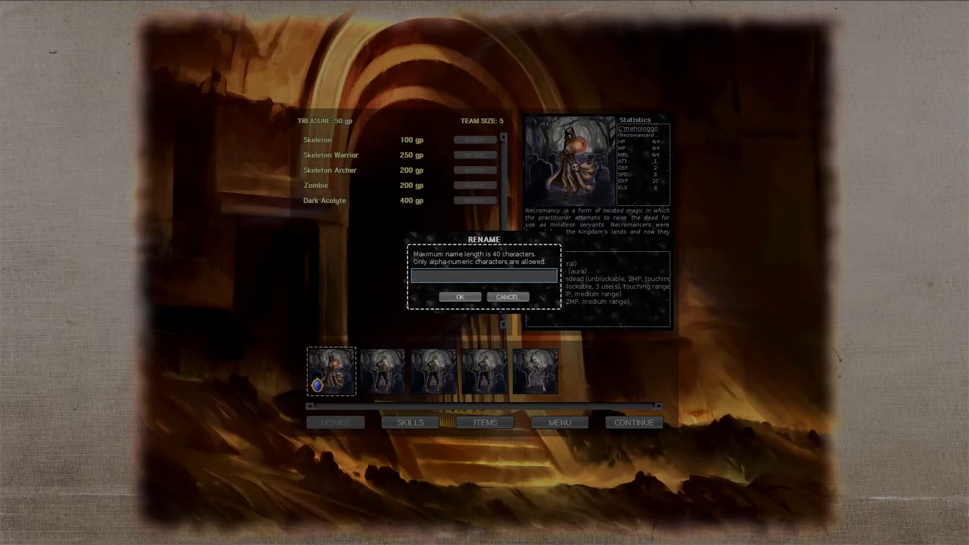
{"action": "type", "text": "RPG Crawle"}
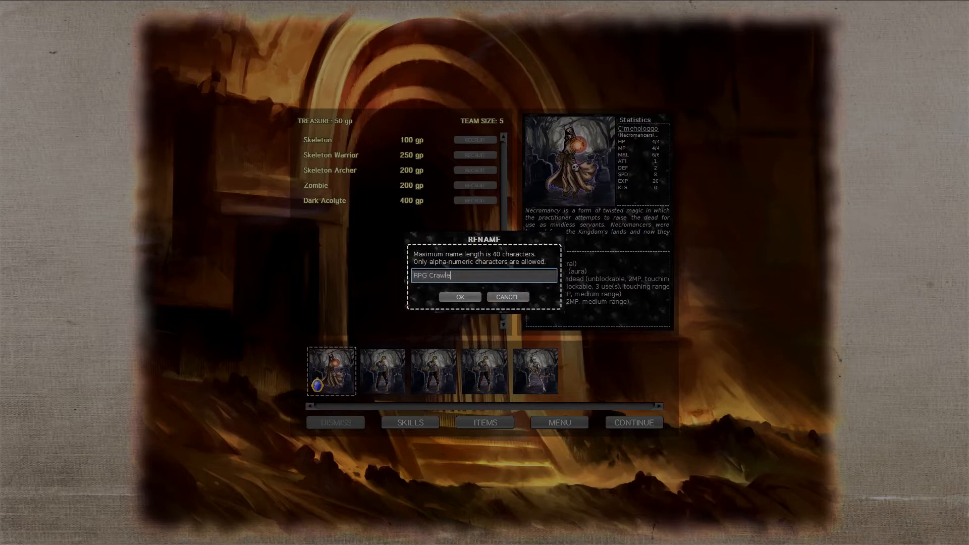
{"action": "left_click", "coordinate": [459, 297]}
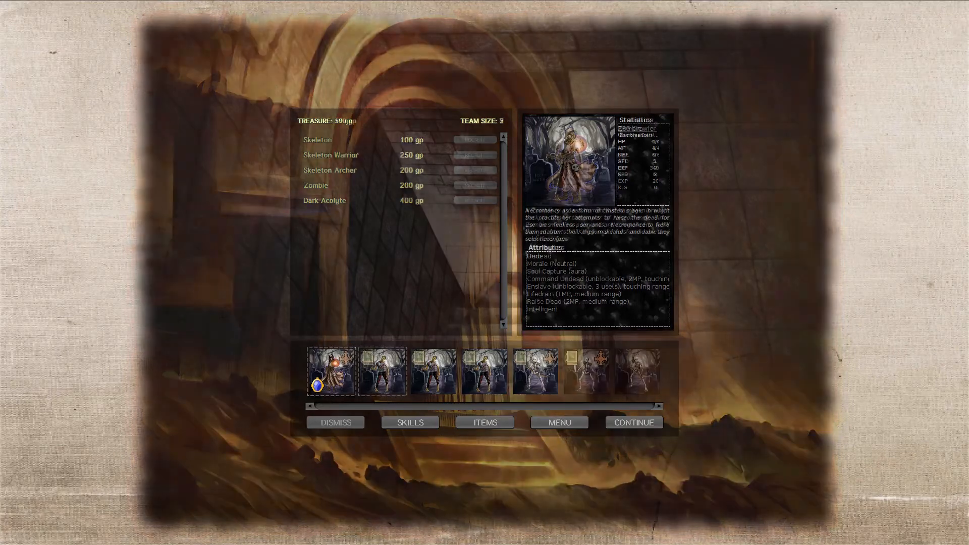
Give a zombie the Regular upgrade and evolve a Skeleton into a Skeleton Archer
{"action": "left_click", "coordinate": [410, 422]}
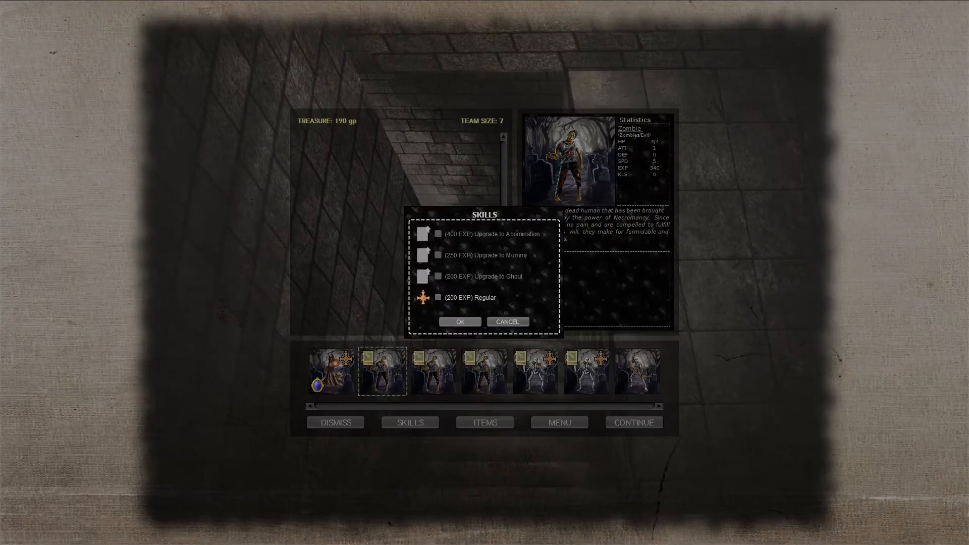
{"action": "left_click", "coordinate": [438, 298]}
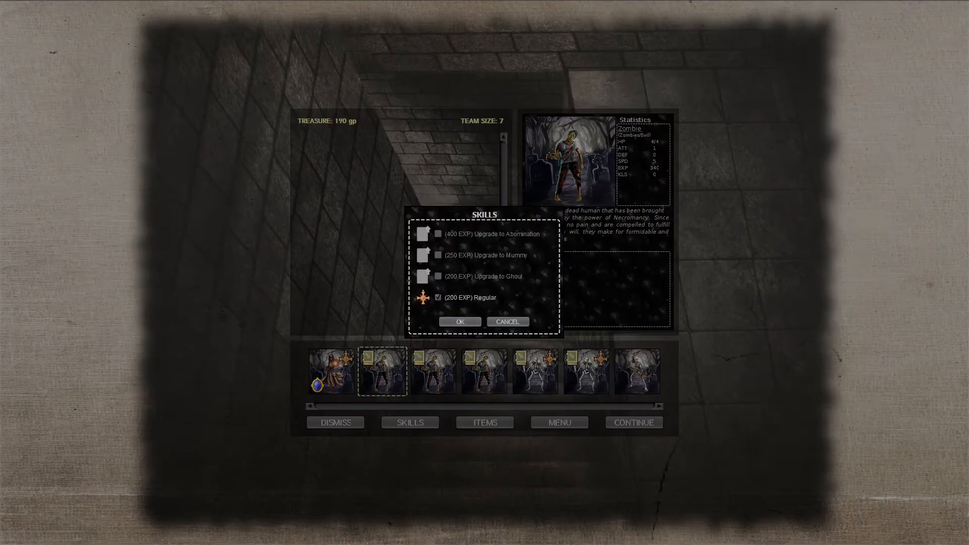
{"action": "left_click", "coordinate": [460, 321]}
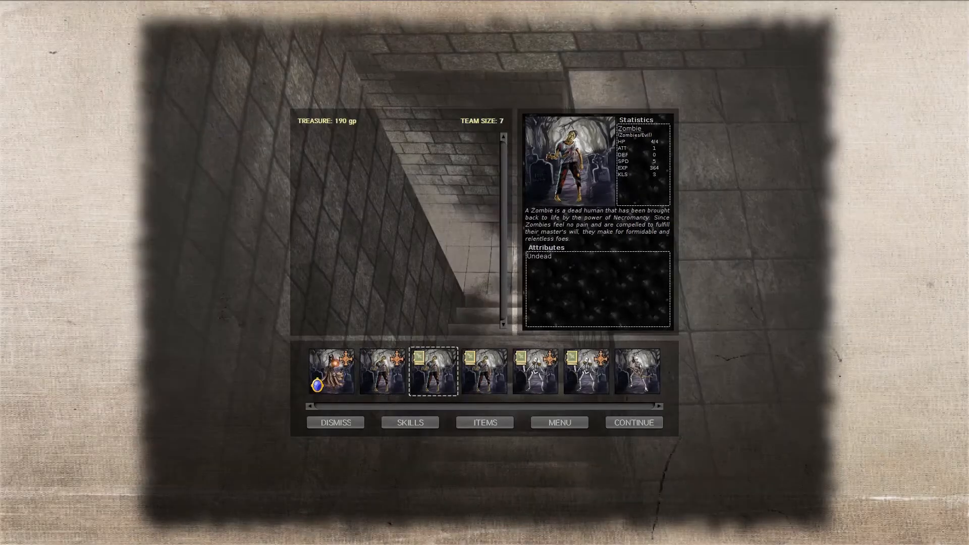
{"action": "left_click", "coordinate": [410, 422]}
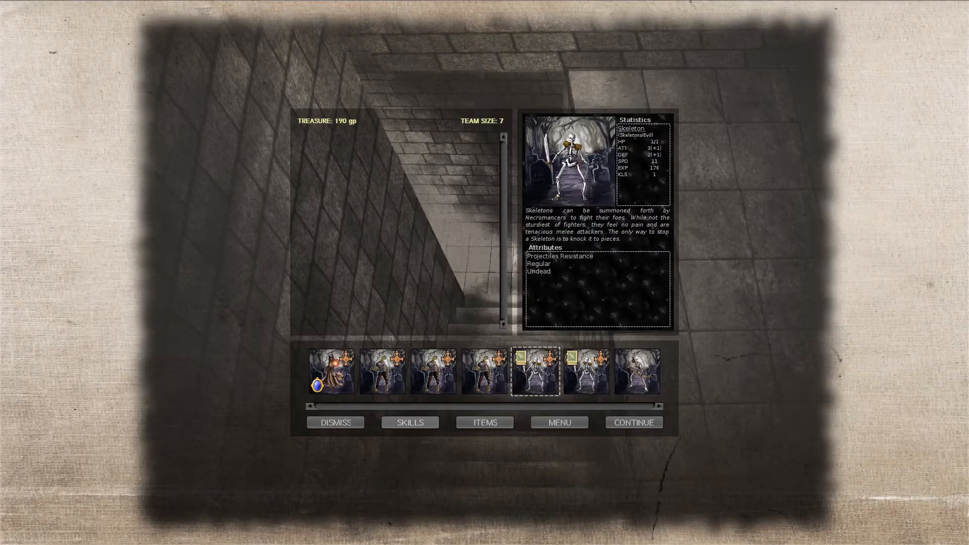
{"action": "left_click", "coordinate": [410, 422]}
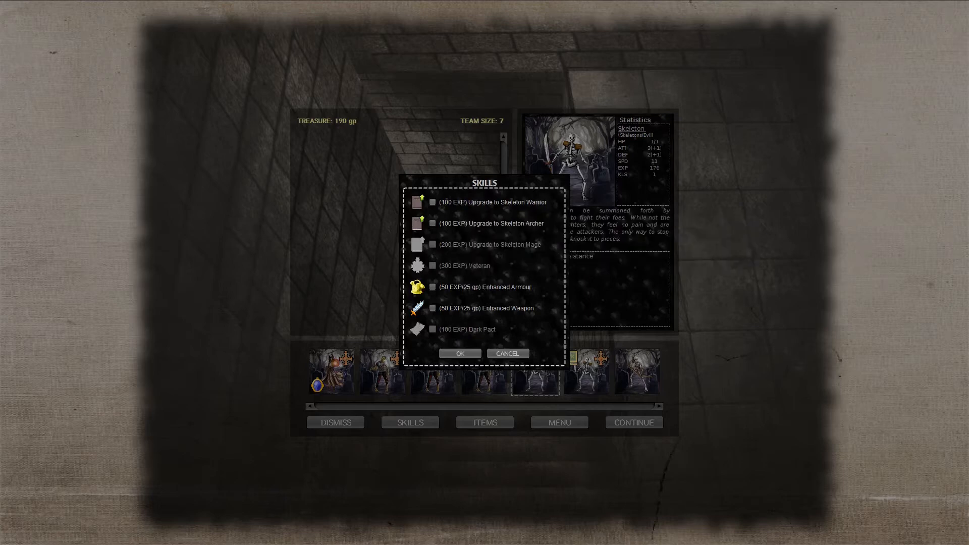
{"action": "left_click", "coordinate": [433, 223]}
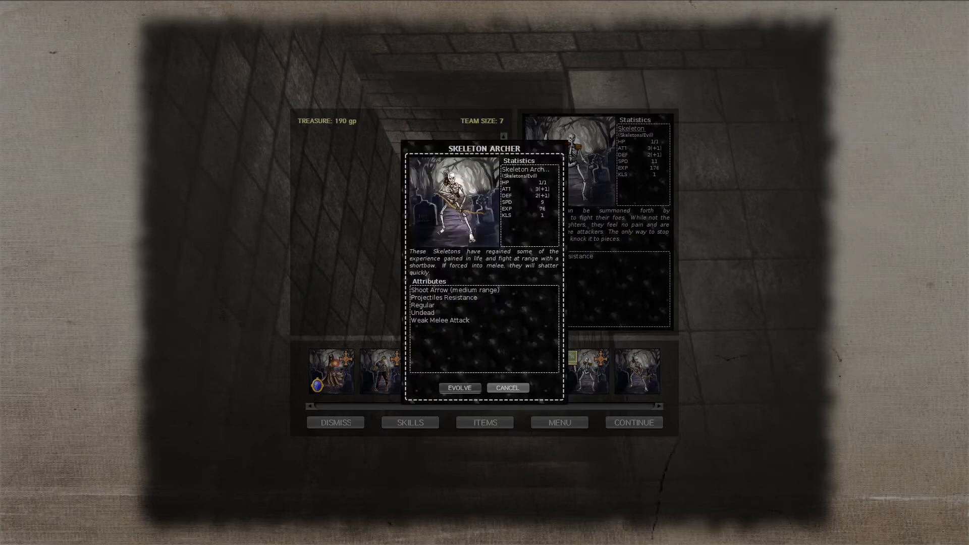
{"action": "left_click", "coordinate": [507, 388]}
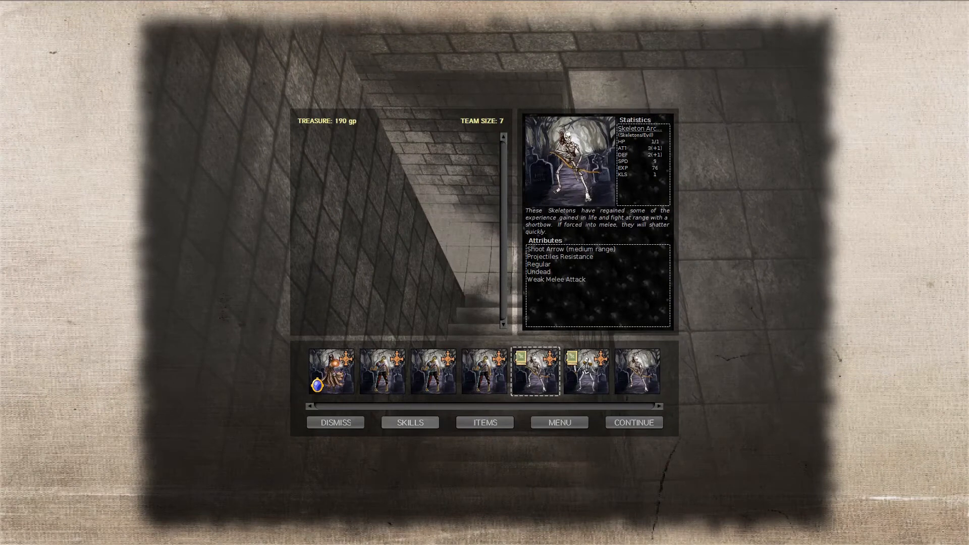
Buy Enhanced Armour for the archer and evolve a second Skeleton into a Skeleton Archer
{"action": "left_click", "coordinate": [409, 422]}
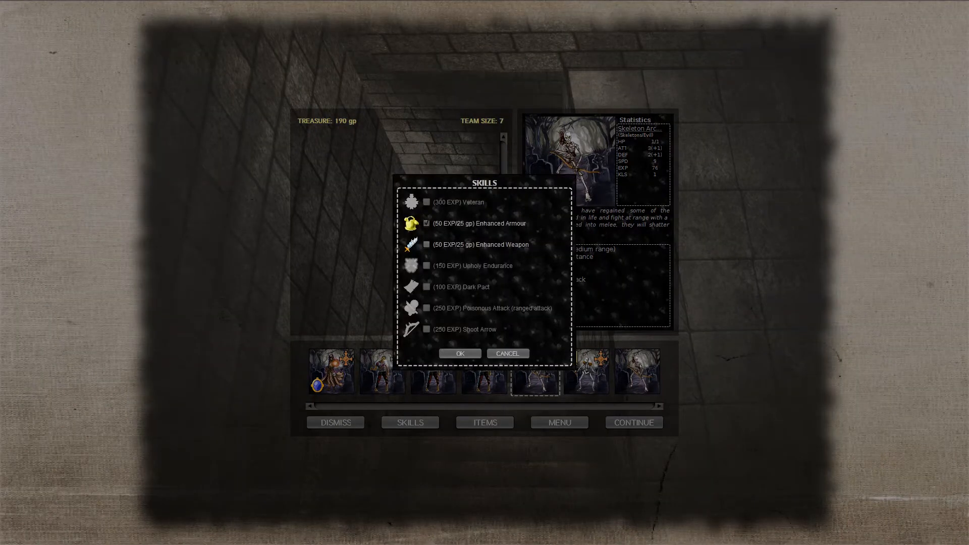
{"action": "left_click", "coordinate": [458, 353]}
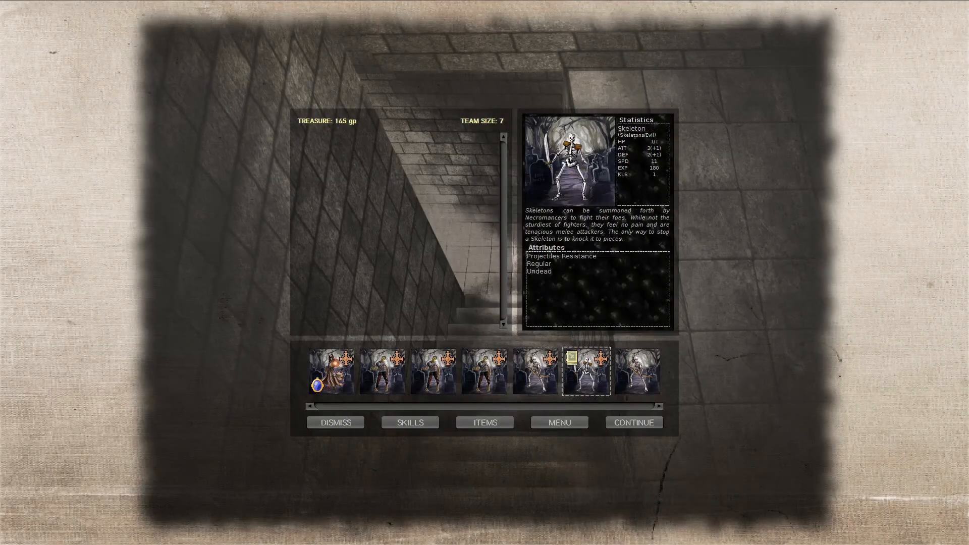
{"action": "left_click", "coordinate": [410, 423]}
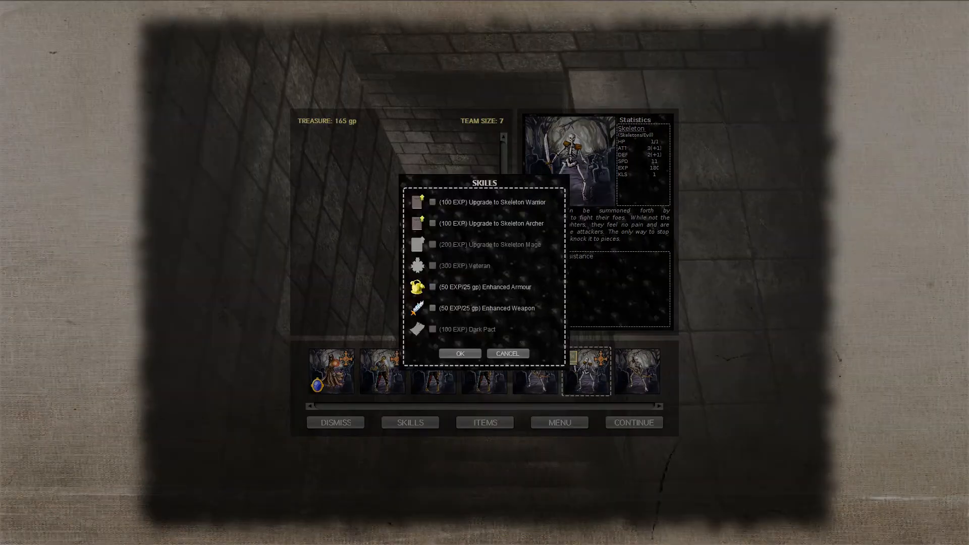
{"action": "left_click", "coordinate": [432, 223]}
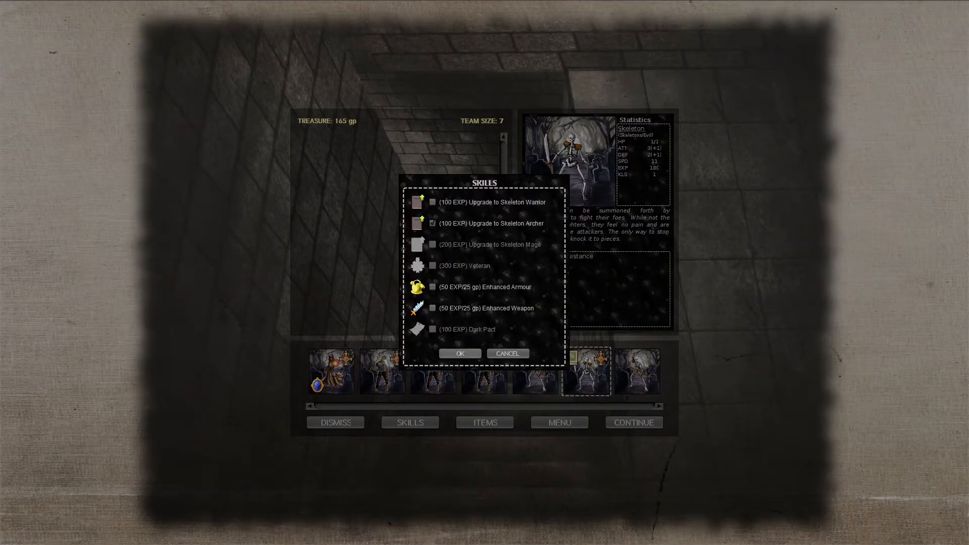
{"action": "left_click", "coordinate": [458, 353]}
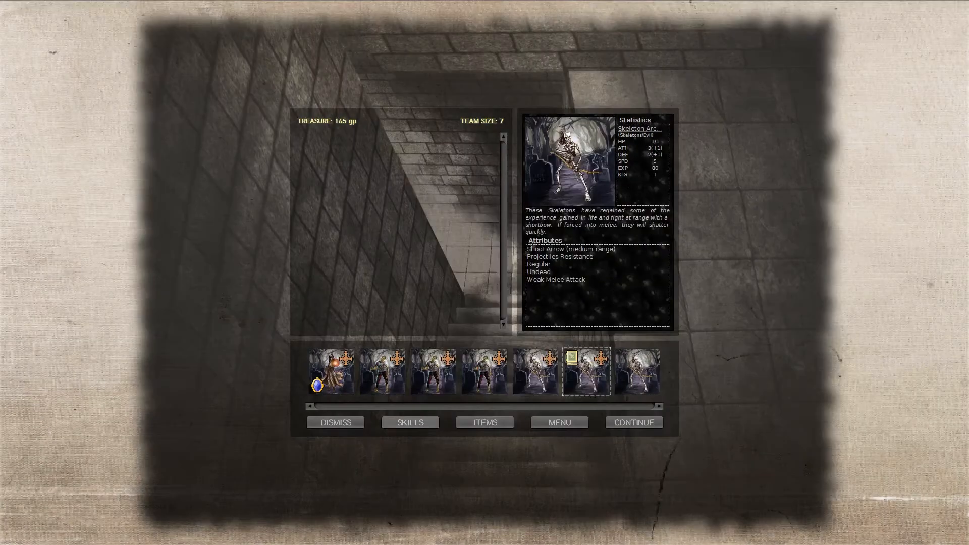
{"action": "left_click", "coordinate": [409, 422]}
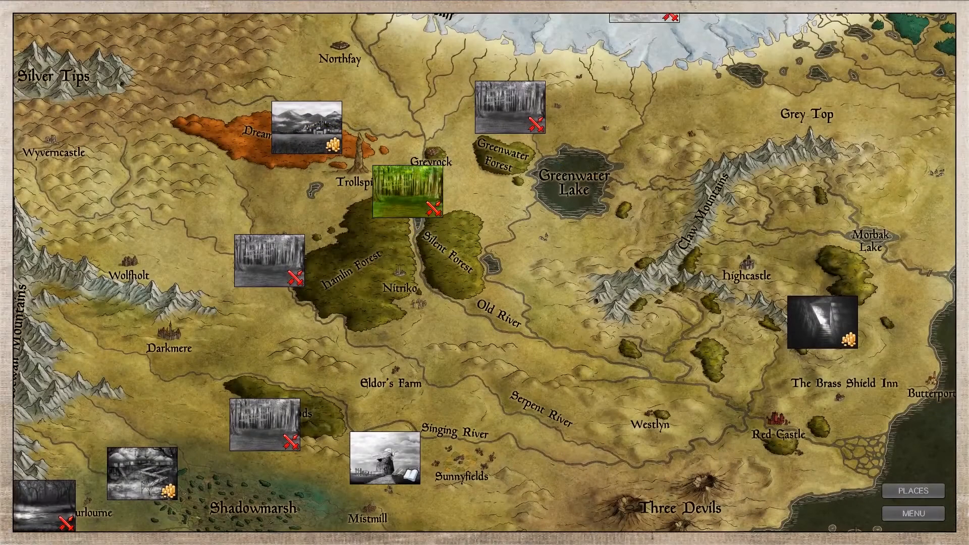
Enter the forest battle near Greyrock and play through to turn 3
{"action": "left_click", "coordinate": [406, 190]}
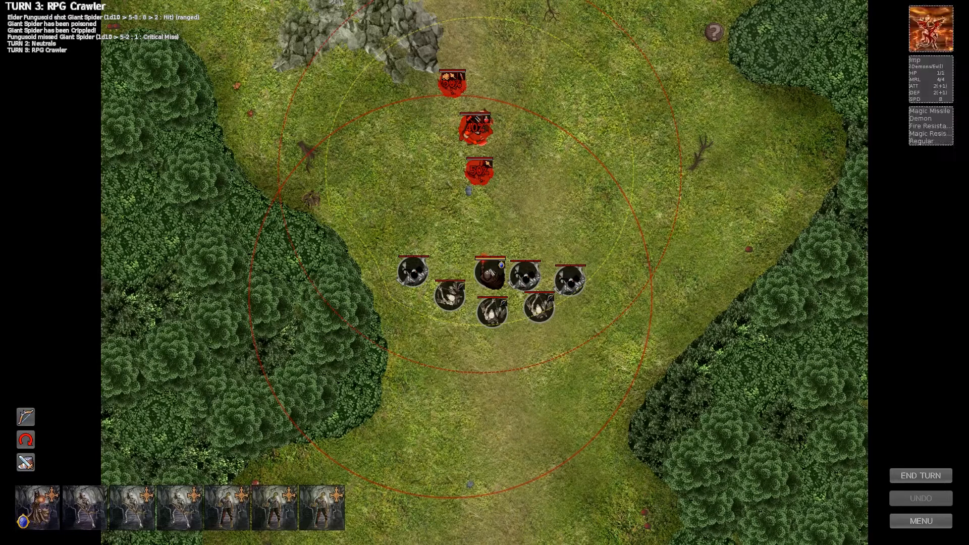
Shoot the imp, attack the remaining enemy with a raised skeleton, and end the turn
{"action": "left_click", "coordinate": [450, 295]}
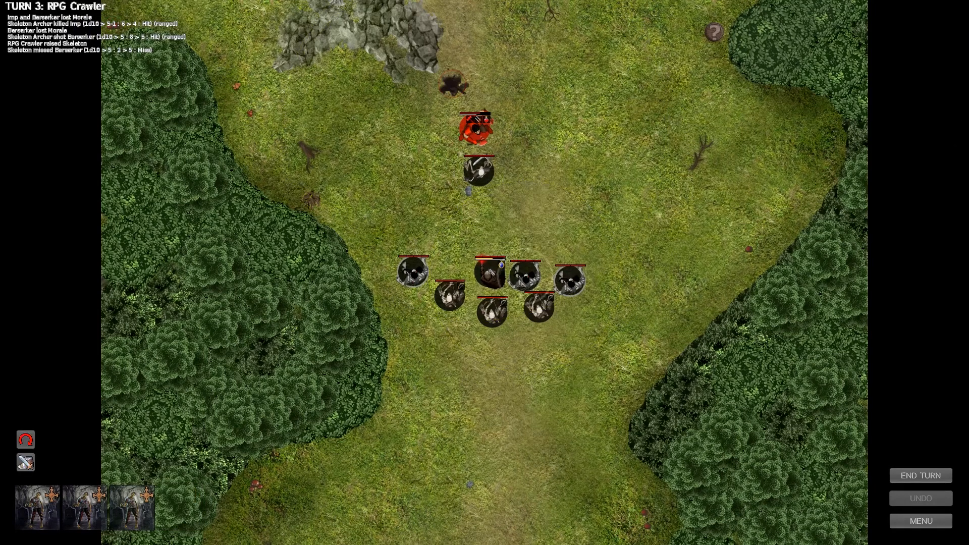
{"action": "left_click", "coordinate": [570, 281]}
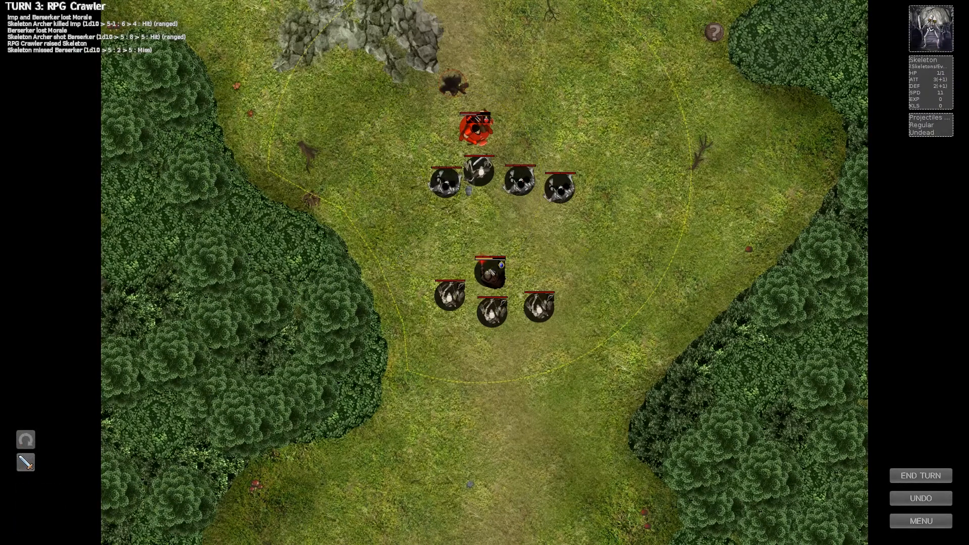
{"action": "left_click", "coordinate": [479, 170]}
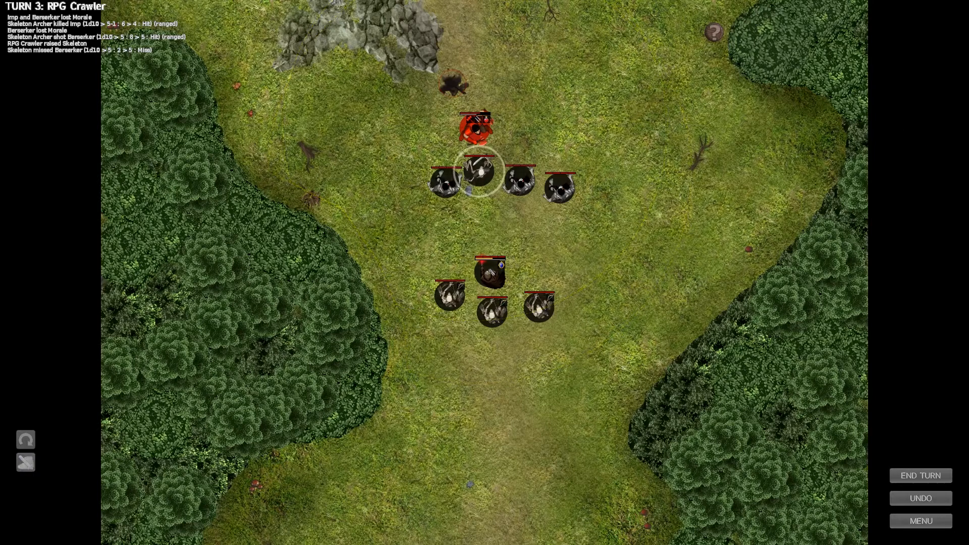
{"action": "left_click", "coordinate": [919, 475]}
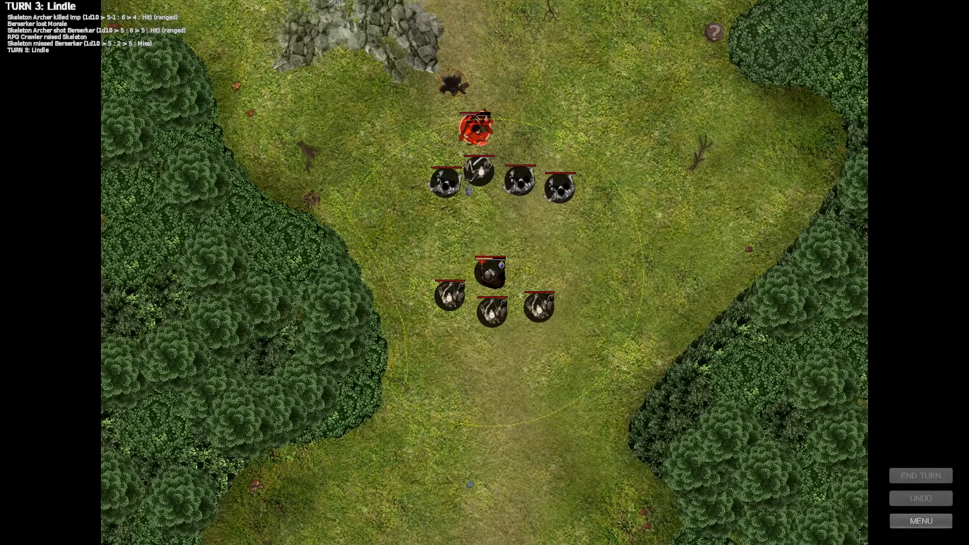
Attack with the skeleton archer, raise another skeleton, and end turns until victory
{"action": "left_click", "coordinate": [489, 272]}
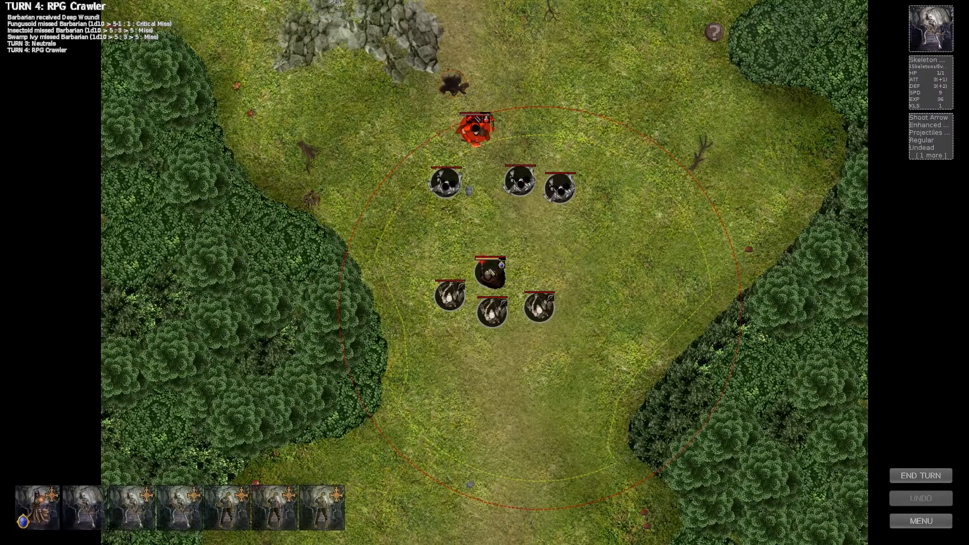
{"action": "left_click", "coordinate": [539, 308]}
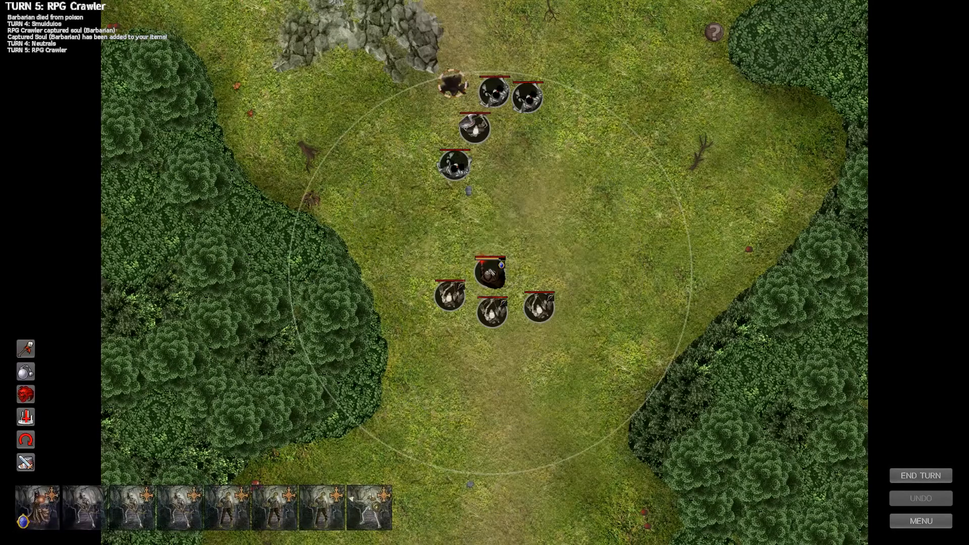
{"action": "left_click", "coordinate": [491, 272]}
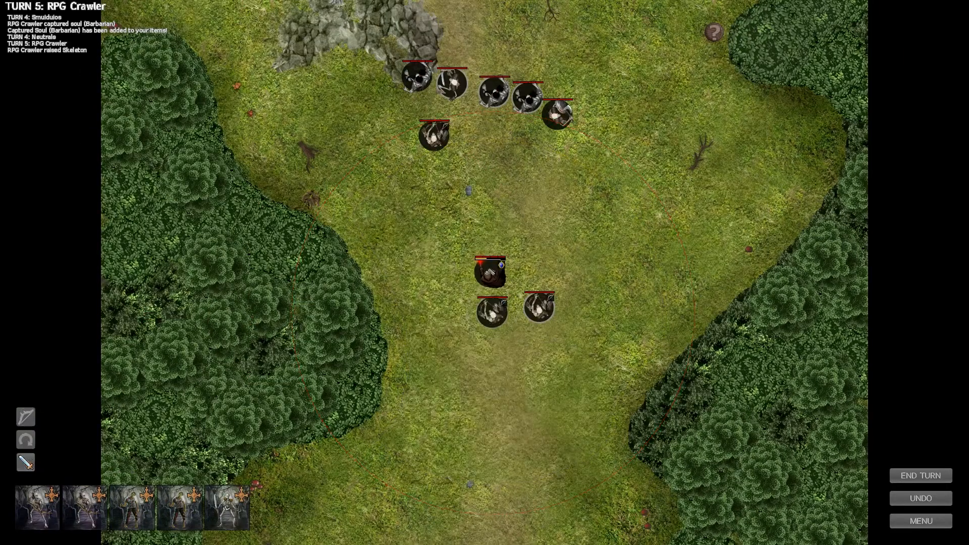
{"action": "left_click", "coordinate": [539, 307]}
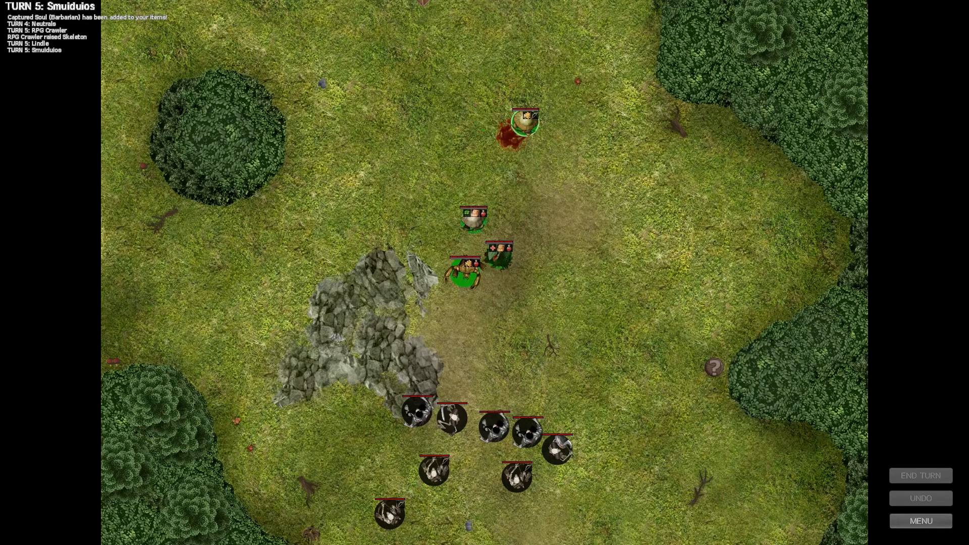
{"action": "left_click", "coordinate": [920, 475]}
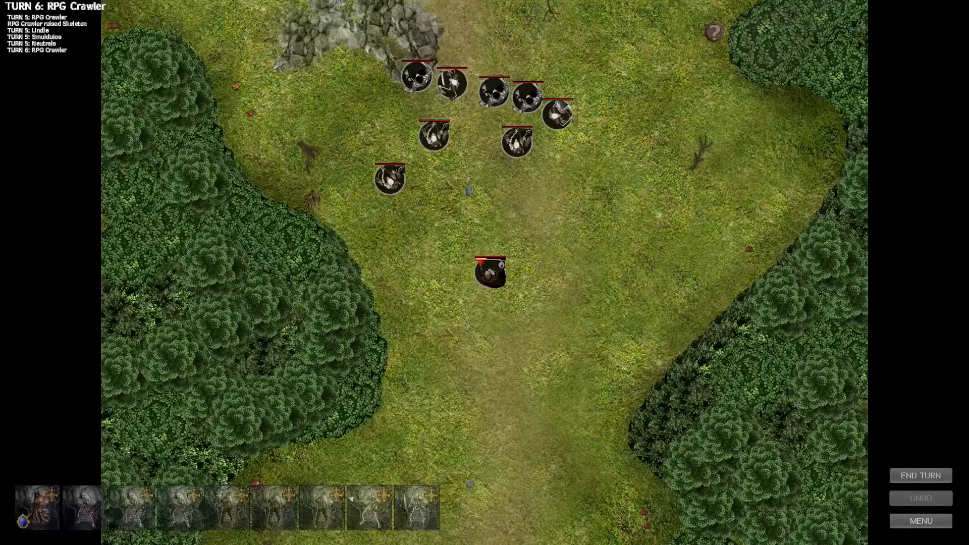
{"action": "left_click", "coordinate": [490, 270]}
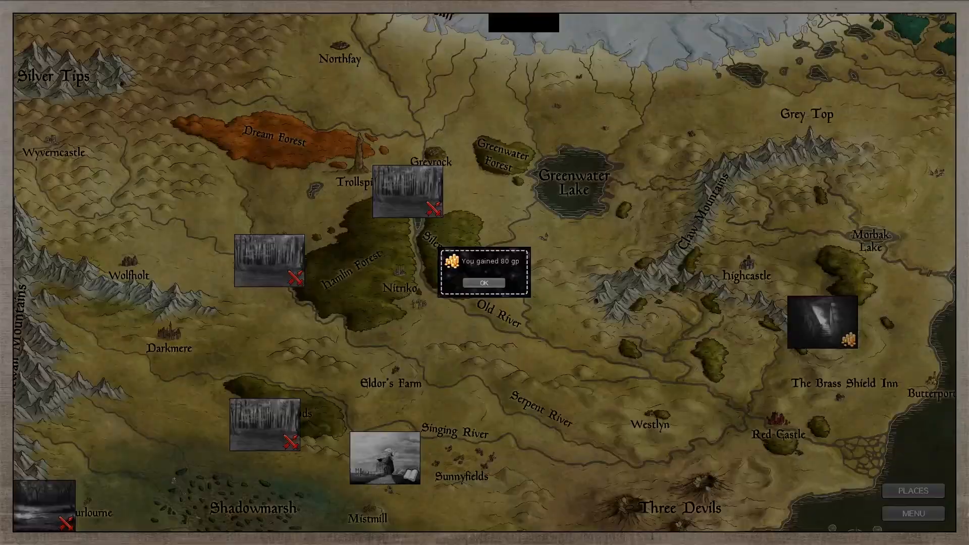
Accept the 80 gp reward and scroll the map south toward Shadowmarsh and King's Sea
{"action": "left_click", "coordinate": [484, 283]}
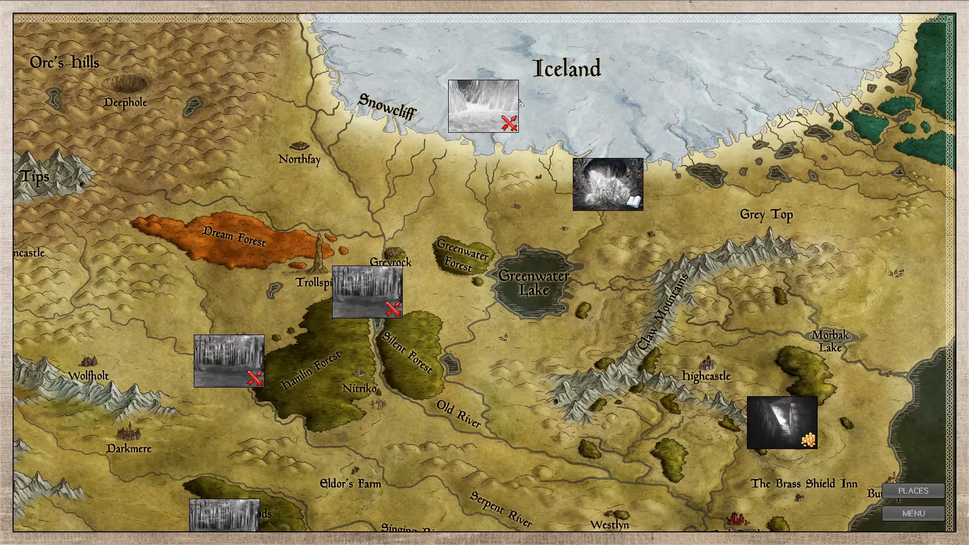
{"action": "scroll", "scroll_direction": "down", "scroll_amount": 3}
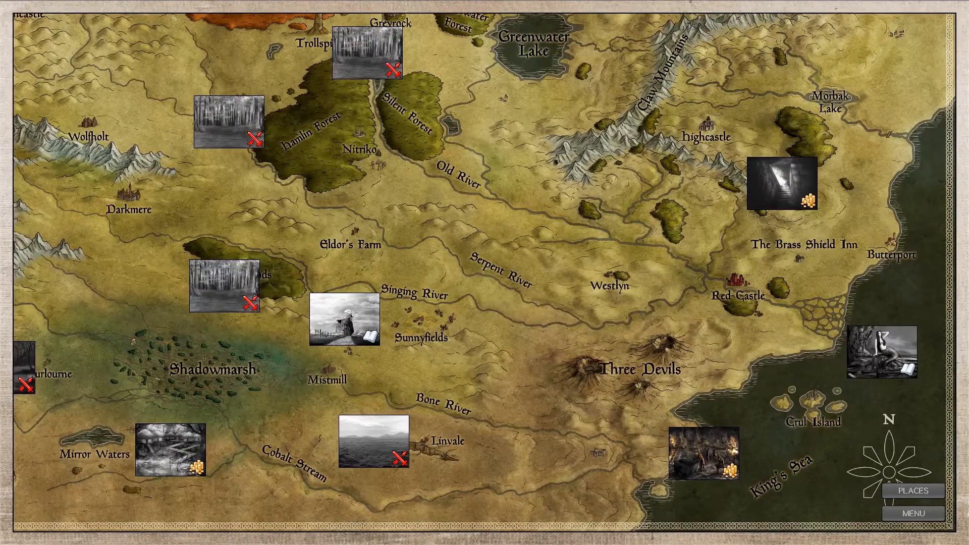
{"action": "mouse_move", "coordinate": [701, 451]}
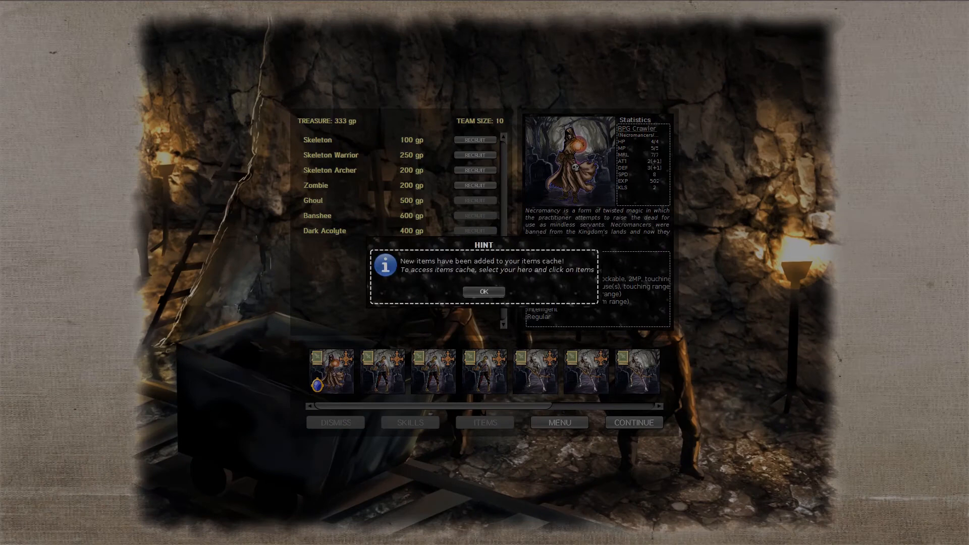
Dismiss the new-items hint and equip the Bone Candle on the Necromancer
{"action": "left_click", "coordinate": [484, 292]}
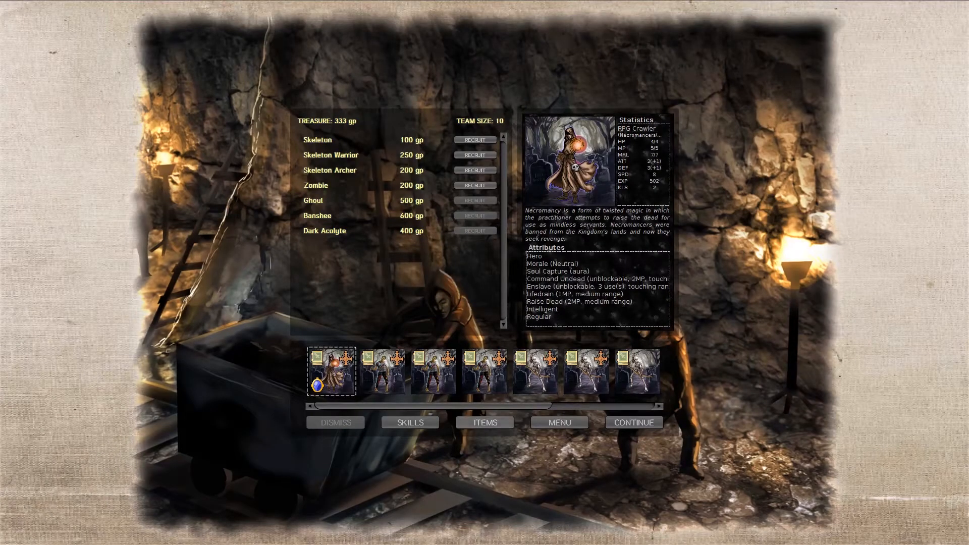
{"action": "left_click", "coordinate": [485, 422]}
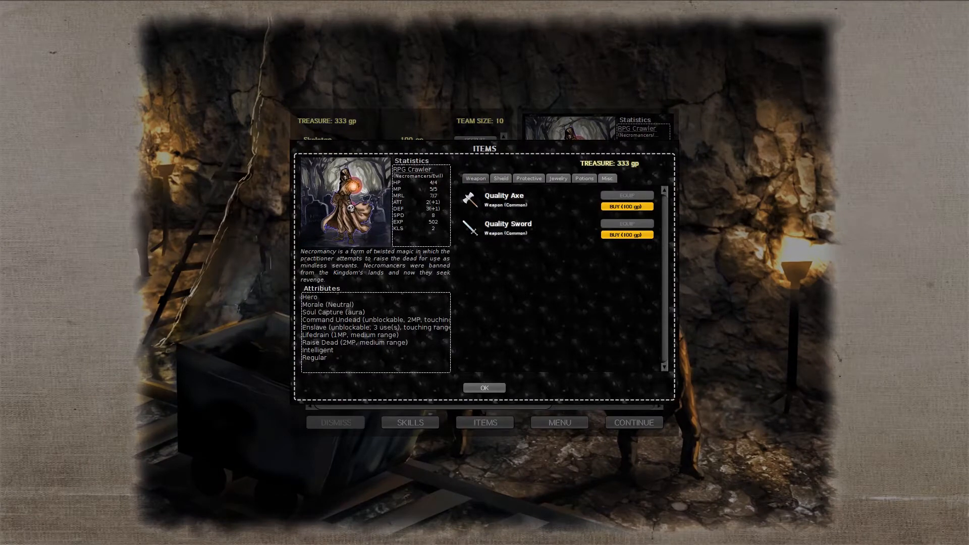
{"action": "left_click", "coordinate": [584, 178]}
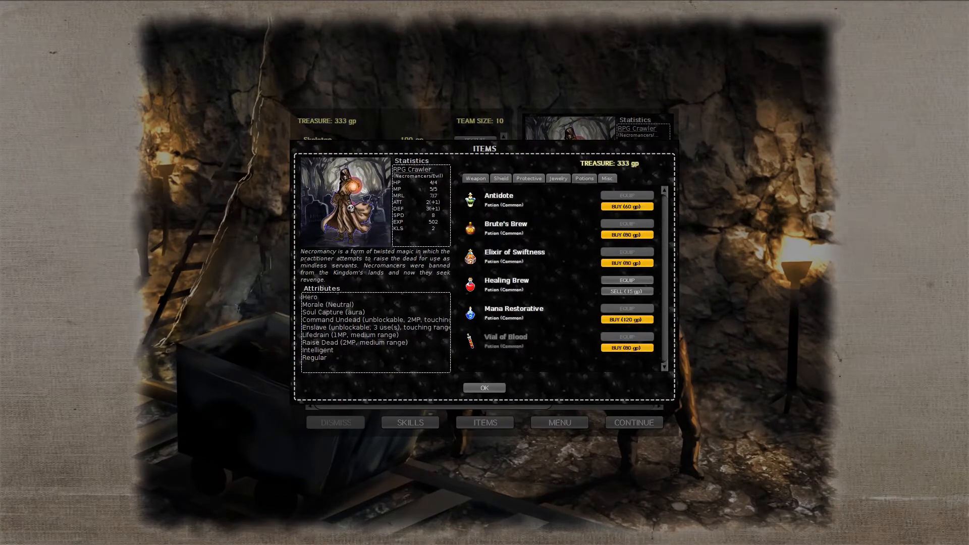
{"action": "left_click", "coordinate": [626, 280]}
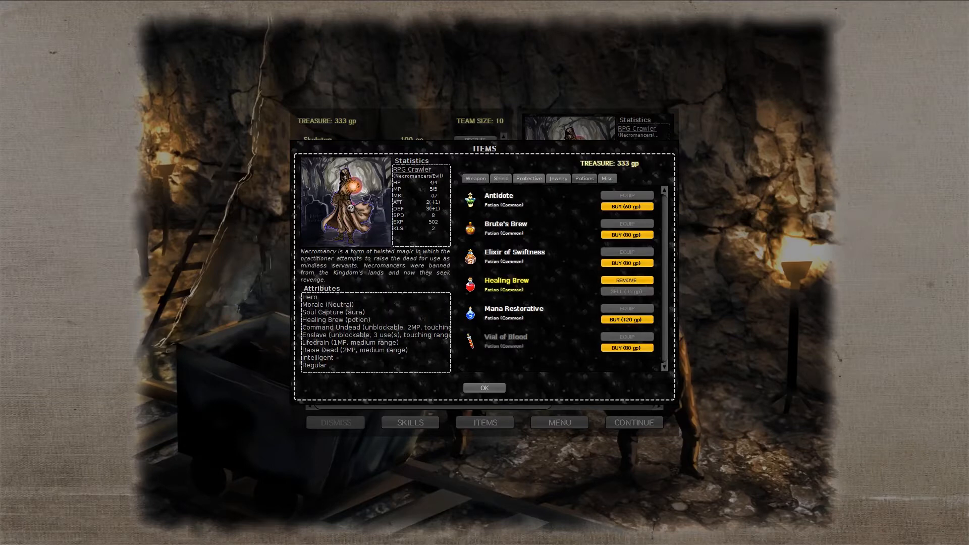
{"action": "left_click", "coordinate": [528, 179]}
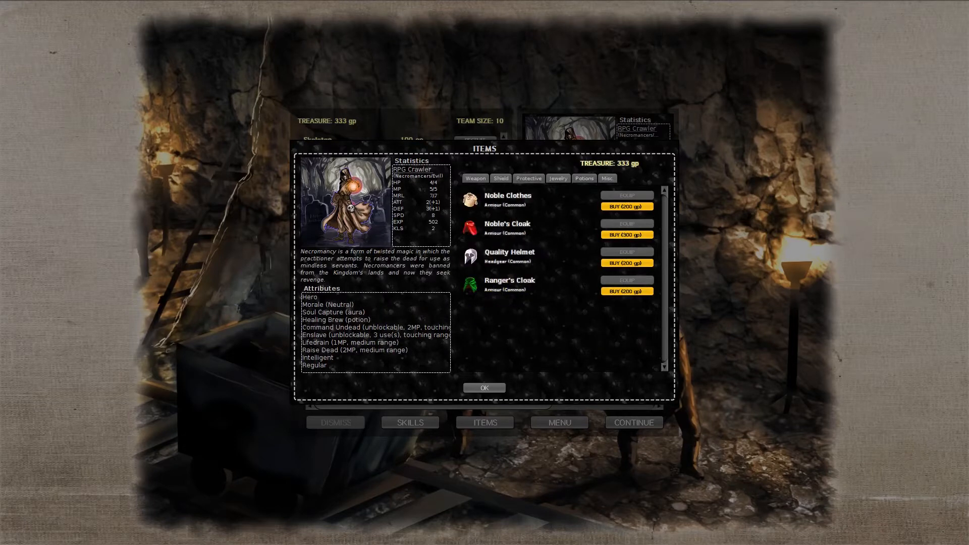
{"action": "left_click", "coordinate": [606, 179]}
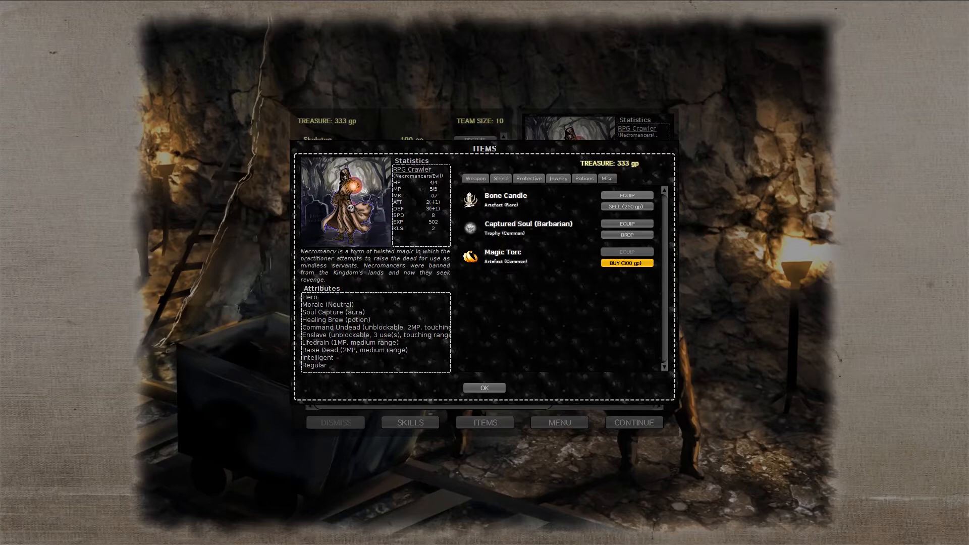
{"action": "left_click", "coordinate": [626, 196]}
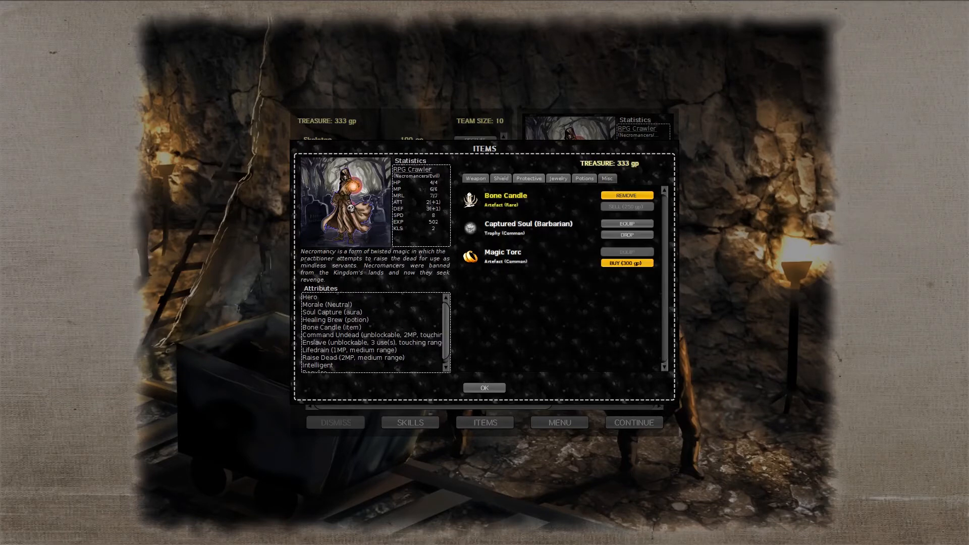
{"action": "mouse_move", "coordinate": [505, 195]}
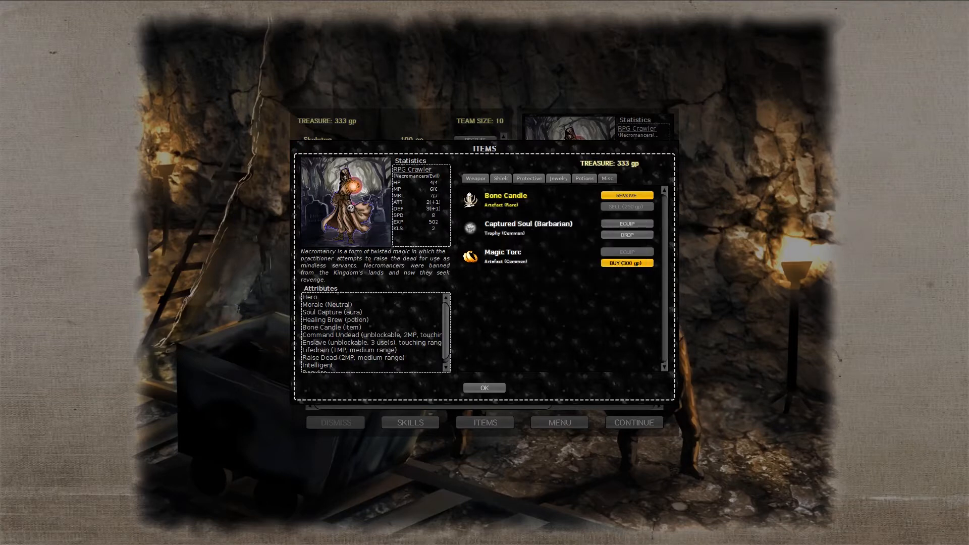
Browse the Jewelry, Shield and Protective gear tabs, then close the items window
{"action": "left_click", "coordinate": [557, 179]}
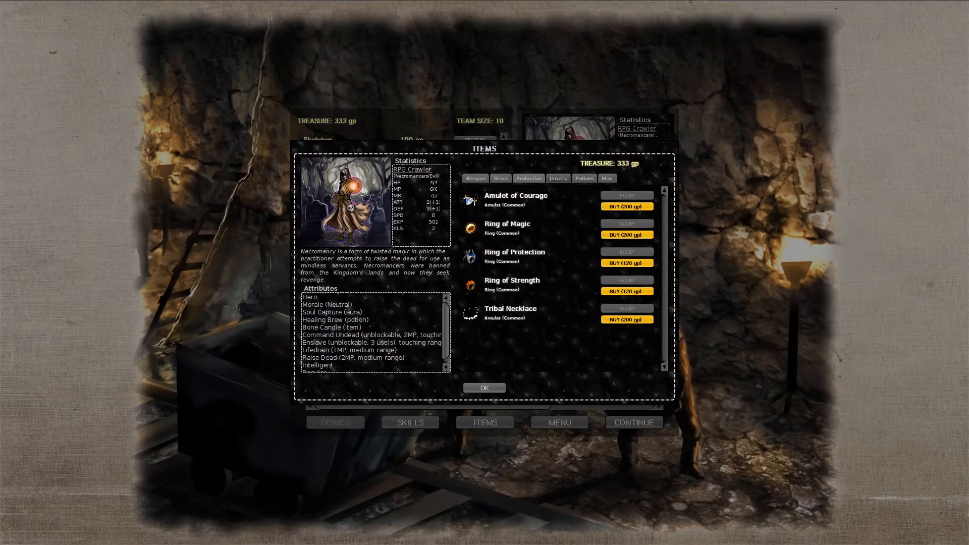
{"action": "left_click", "coordinate": [501, 179]}
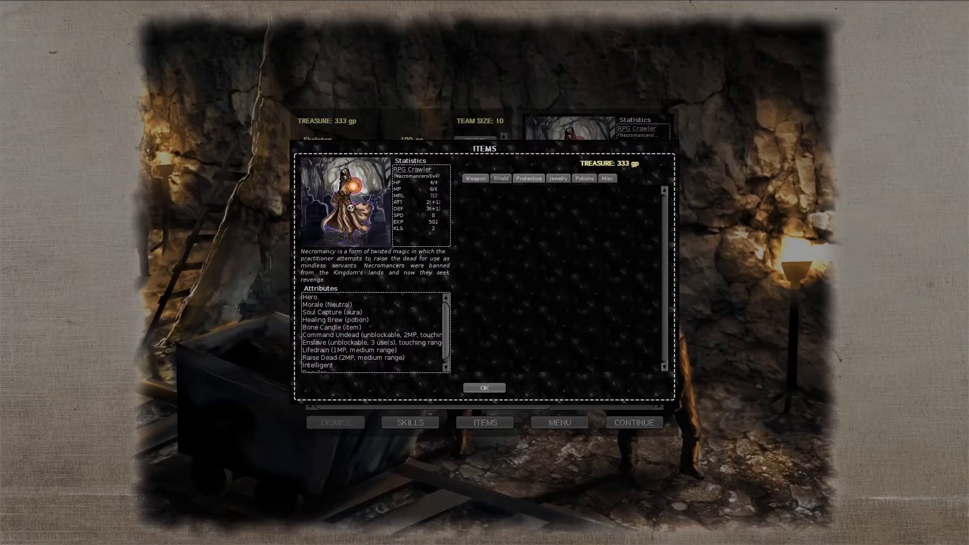
{"action": "left_click", "coordinate": [528, 178]}
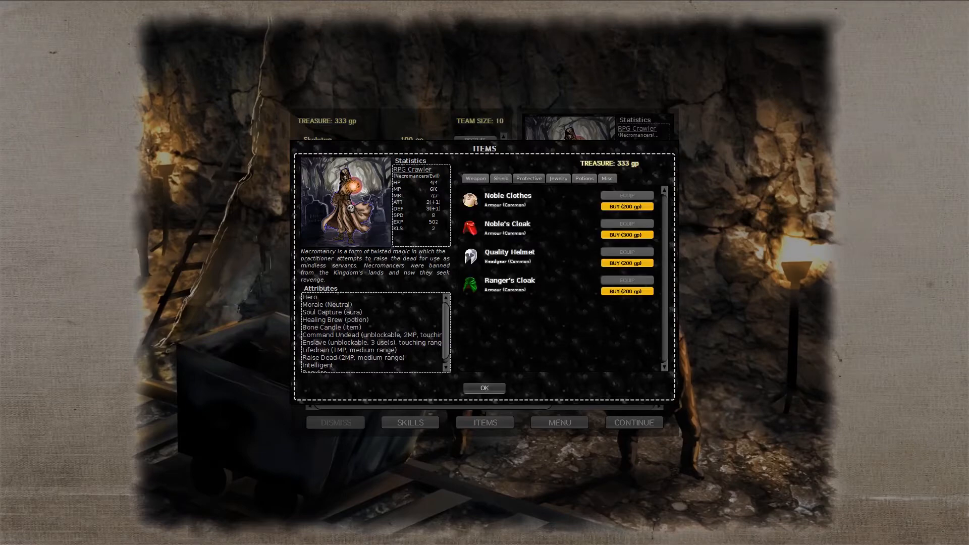
{"action": "left_click", "coordinate": [410, 422]}
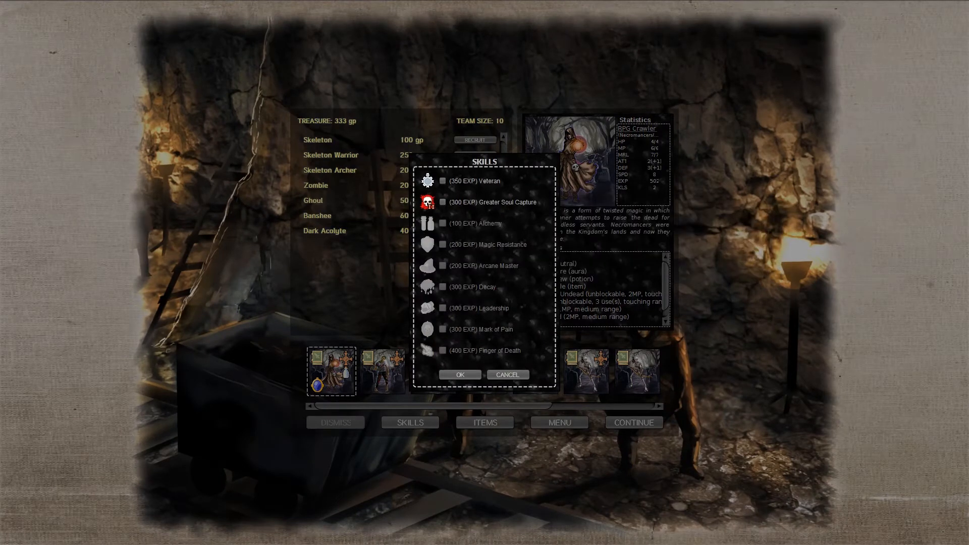
Evolve the first Zombie into a Ghoul and learn Unholy Endurance
{"action": "left_click", "coordinate": [443, 202]}
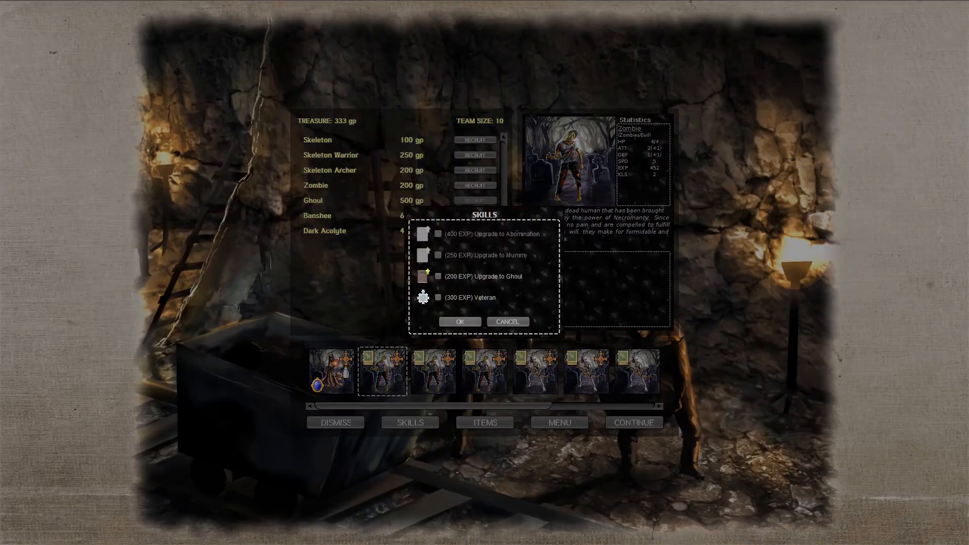
{"action": "left_click", "coordinate": [439, 276]}
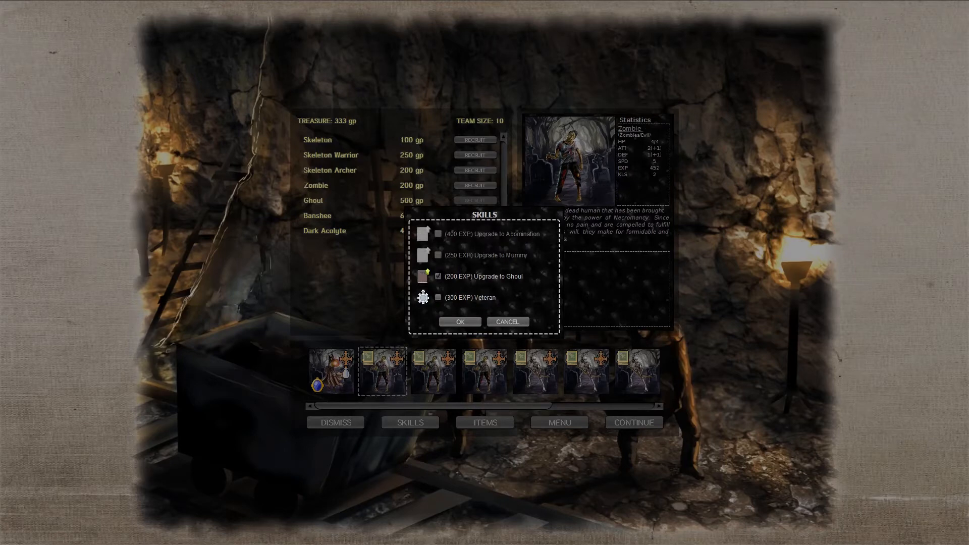
{"action": "left_click", "coordinate": [459, 321]}
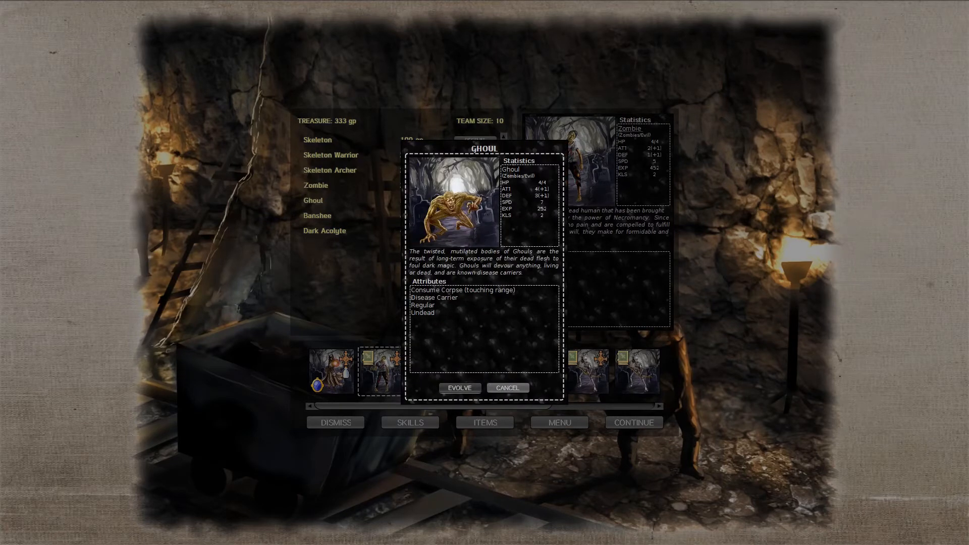
{"action": "left_click", "coordinate": [409, 422]}
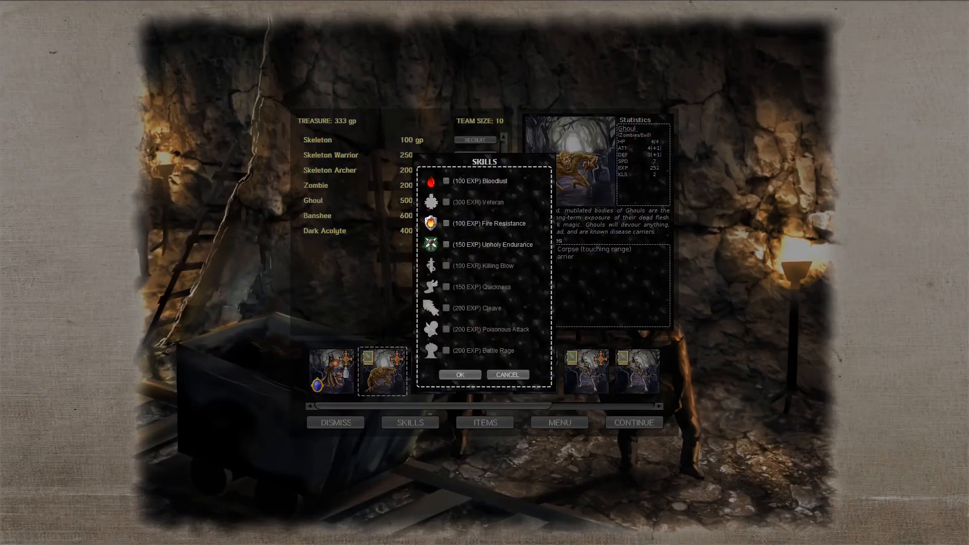
{"action": "left_click", "coordinate": [446, 180]}
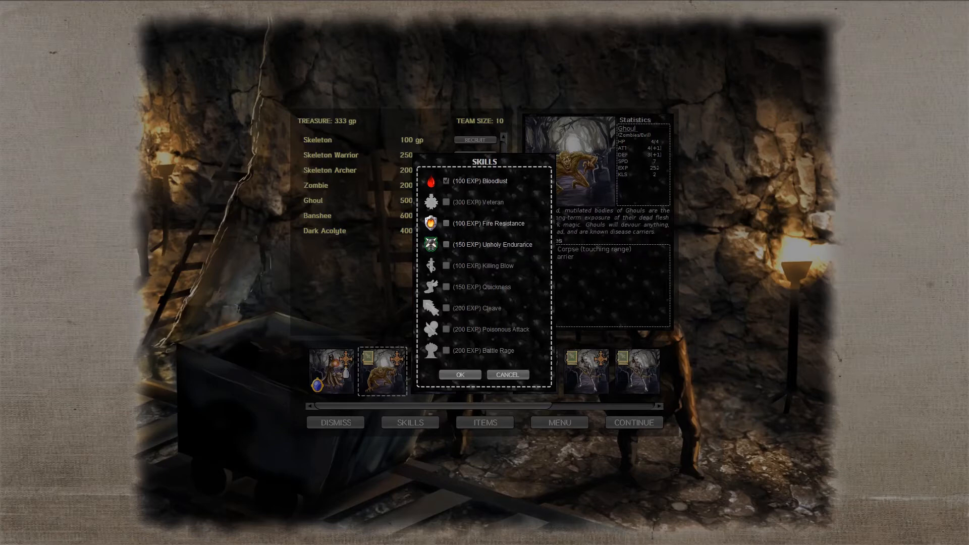
{"action": "left_click", "coordinate": [445, 244]}
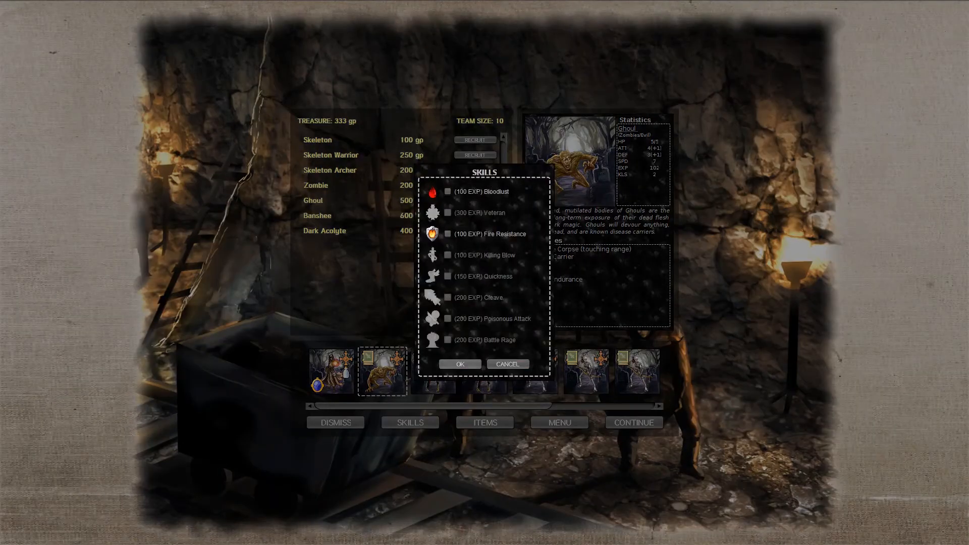
Skip Bloodlust and evolve the next Zombie into a Ghoul with Unholy Endurance
{"action": "left_click", "coordinate": [448, 191]}
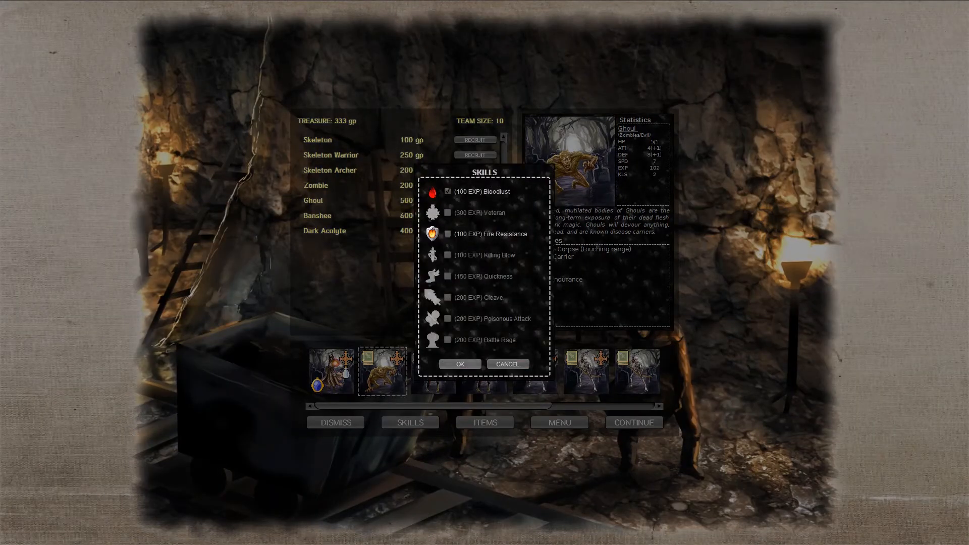
{"action": "left_click", "coordinate": [433, 371]}
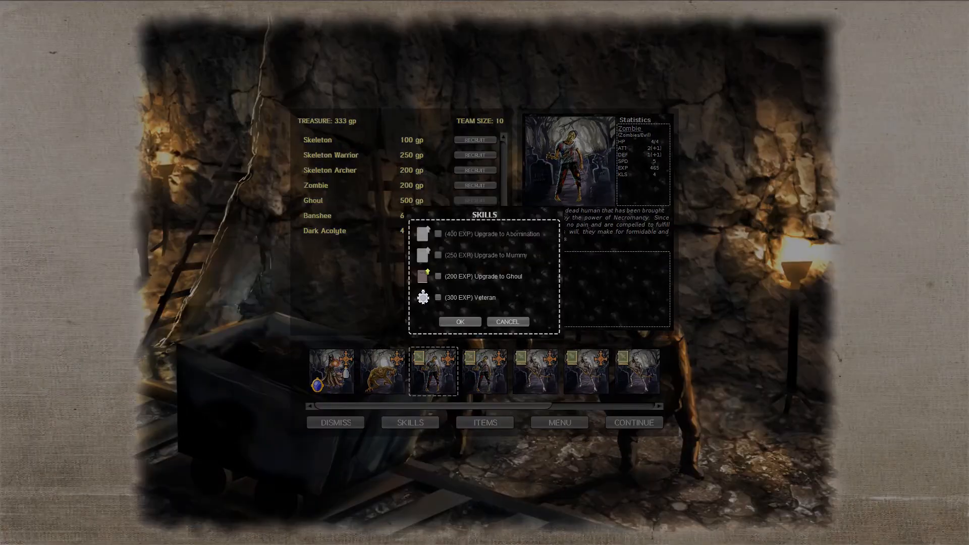
{"action": "left_click", "coordinate": [437, 276]}
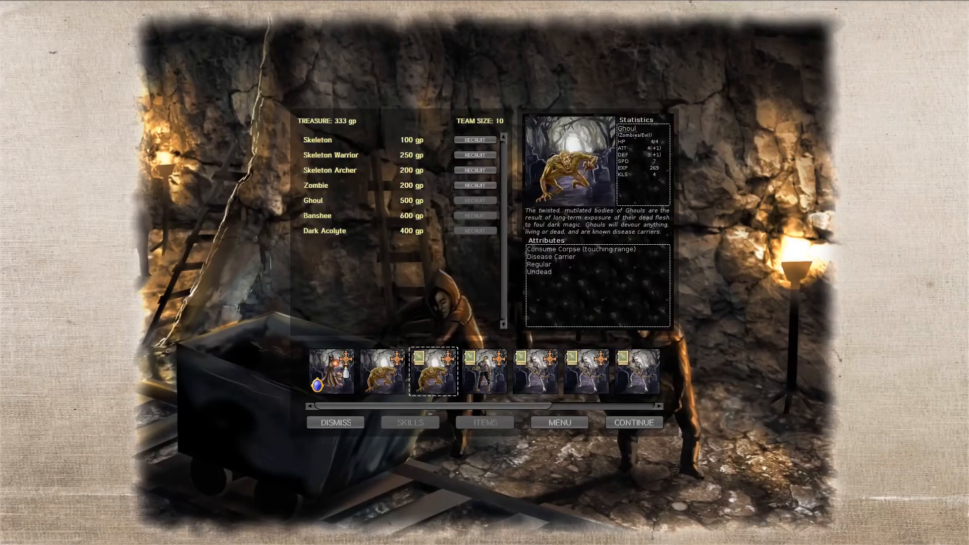
{"action": "left_click", "coordinate": [410, 422]}
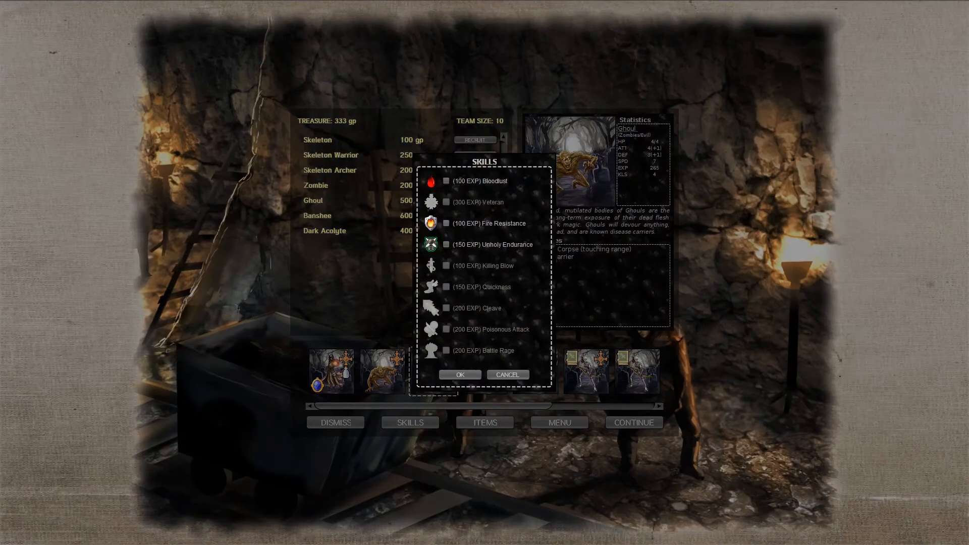
{"action": "left_click", "coordinate": [459, 374]}
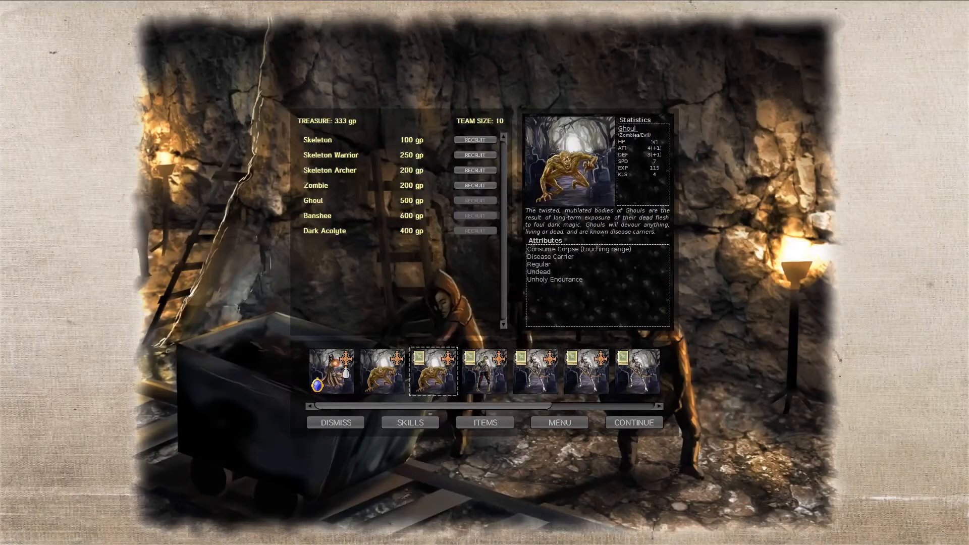
{"action": "left_click", "coordinate": [410, 422]}
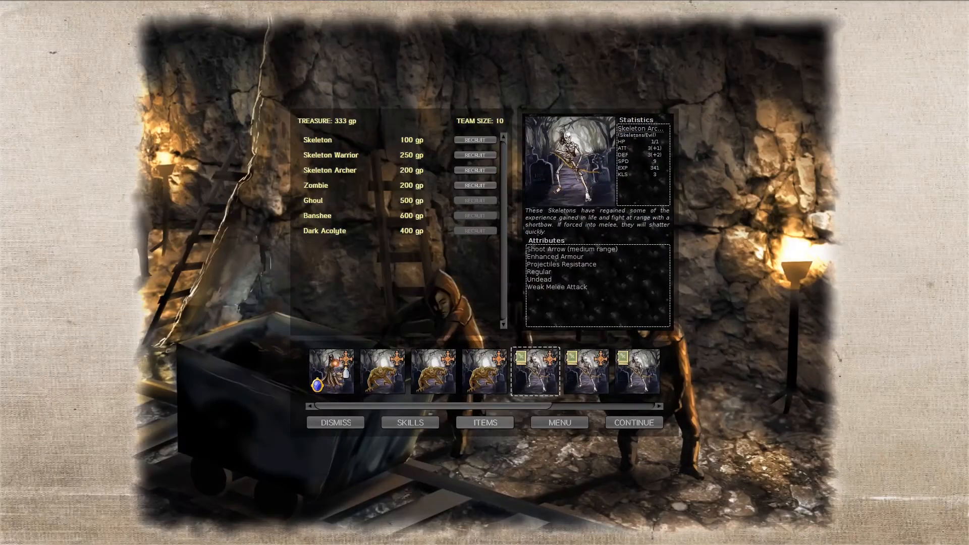
Make one Skeleton Archer a Veteran through its skills list
{"action": "left_click", "coordinate": [410, 422]}
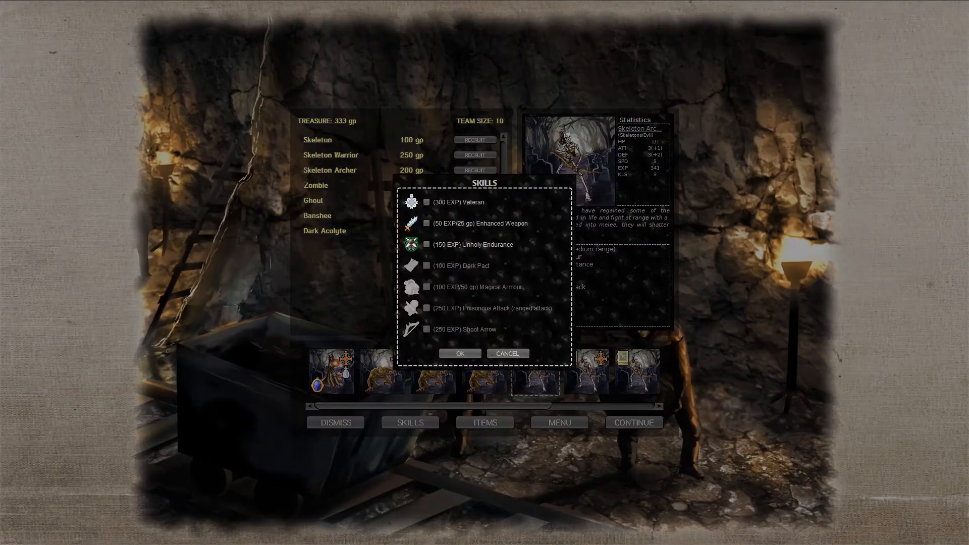
{"action": "left_click", "coordinate": [426, 202]}
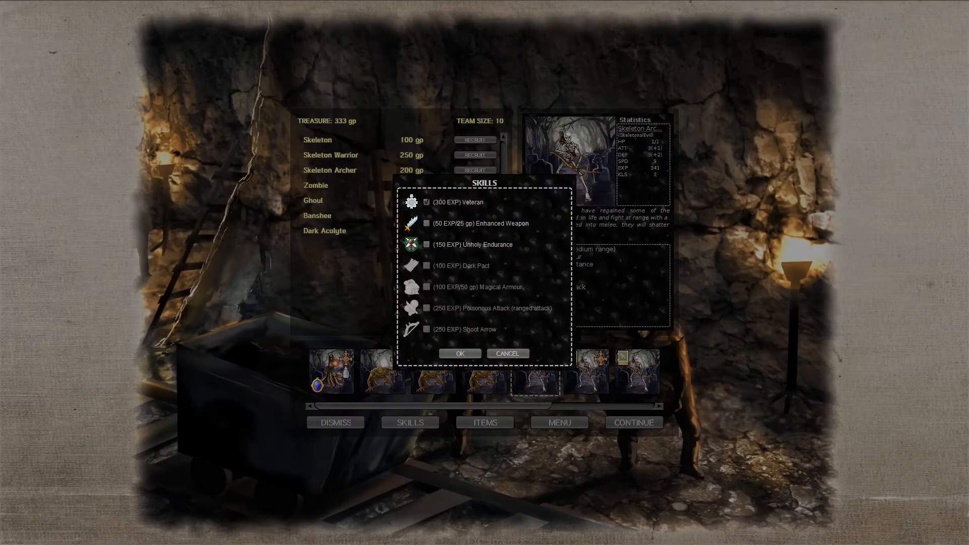
{"action": "left_click", "coordinate": [459, 353]}
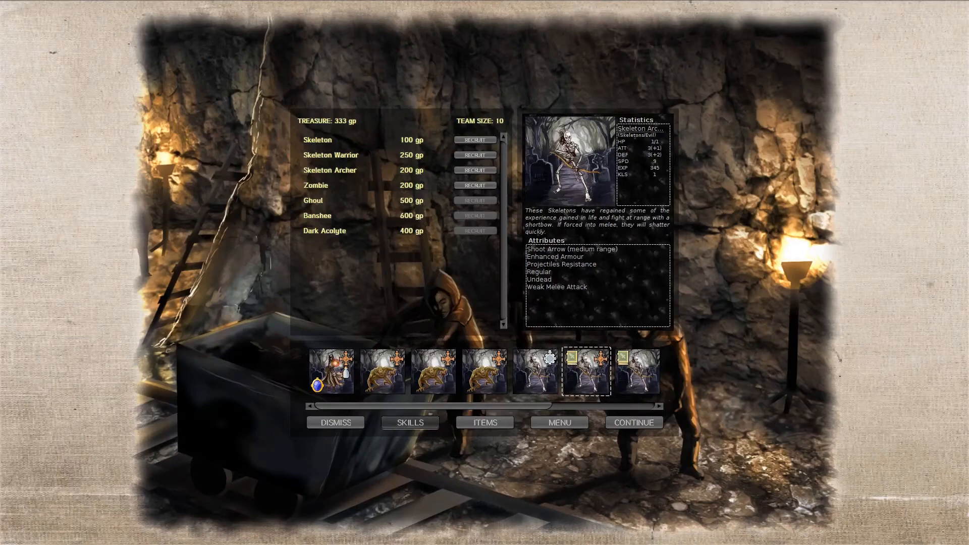
{"action": "left_click", "coordinate": [409, 422]}
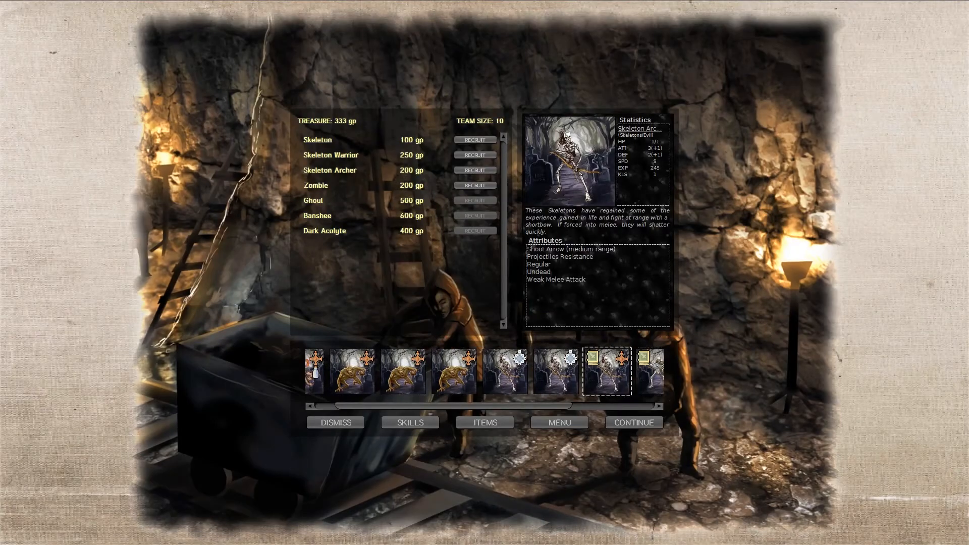
Buy Enhanced Armour for another Skeleton Archer, leaving 308 gp treasure
{"action": "left_click", "coordinate": [409, 422]}
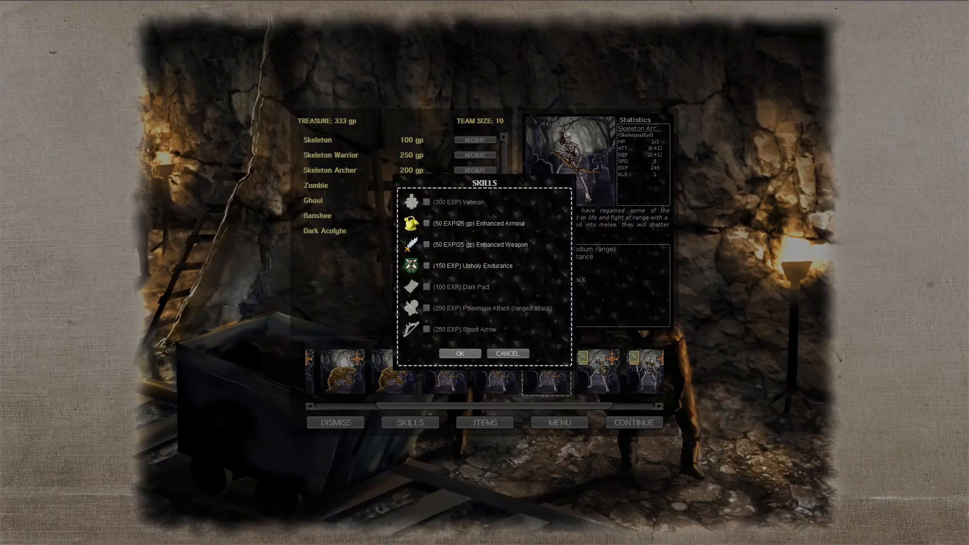
{"action": "left_click", "coordinate": [427, 223]}
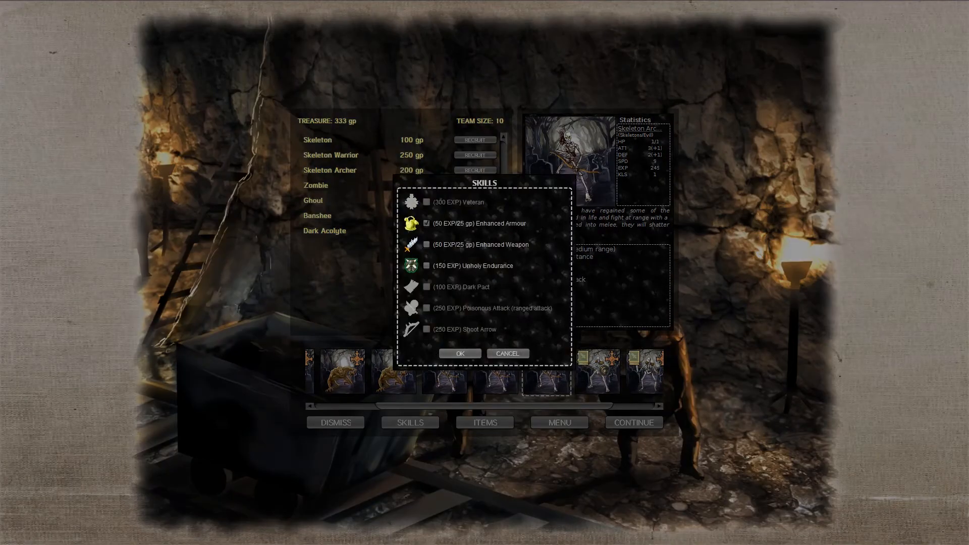
{"action": "left_click", "coordinate": [459, 353]}
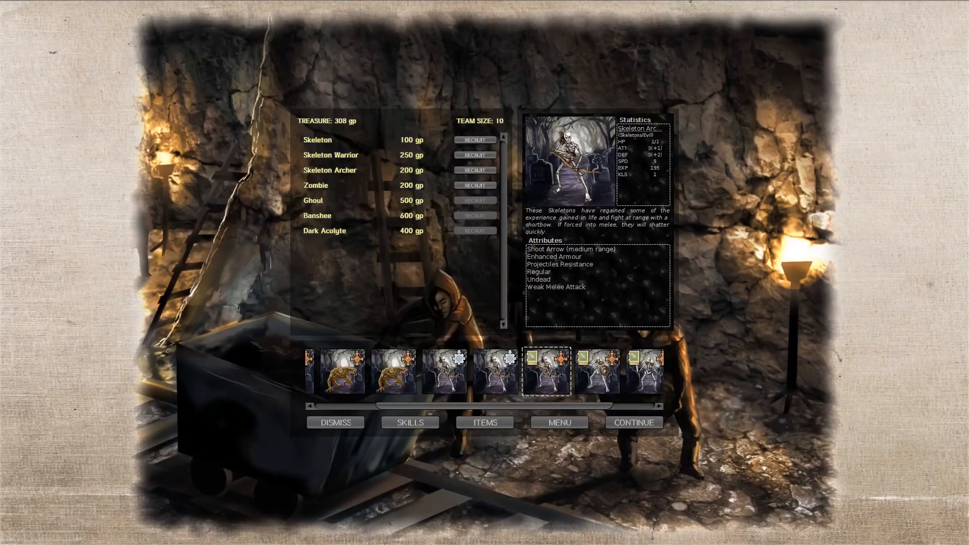
{"action": "left_click", "coordinate": [409, 422]}
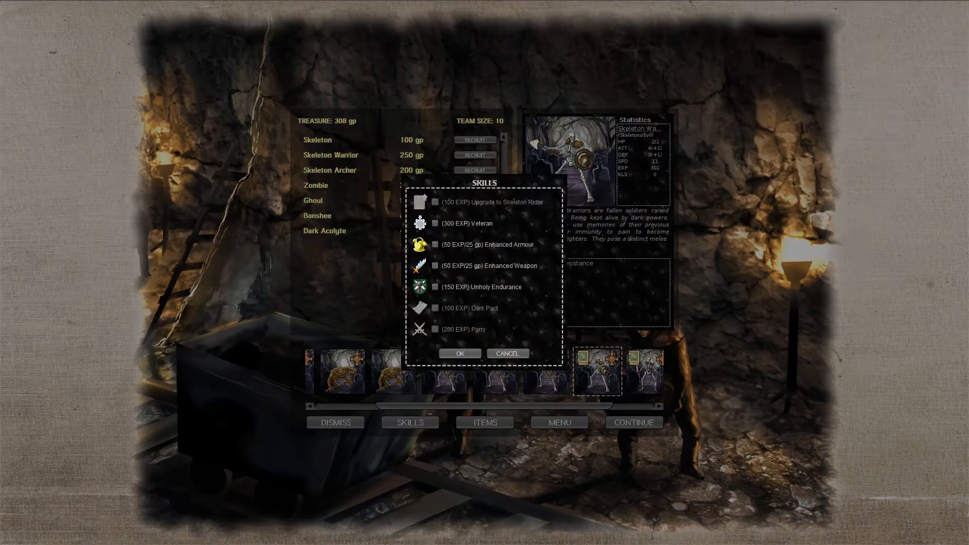
{"action": "left_click", "coordinate": [436, 224]}
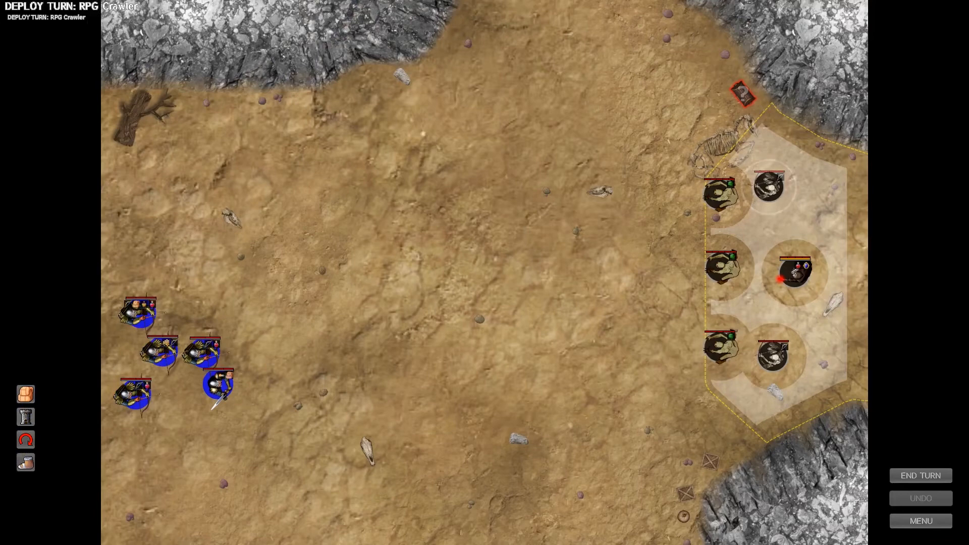
{"action": "mouse_move", "coordinate": [25, 462]}
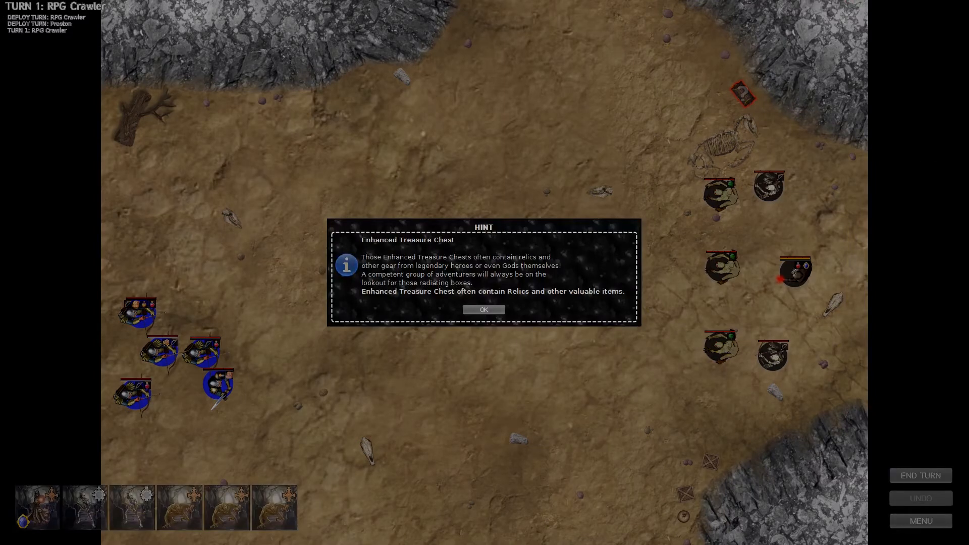
Dismiss the Enhanced Treasure Chest hint with OK at battle turn 1
{"action": "left_click", "coordinate": [484, 310]}
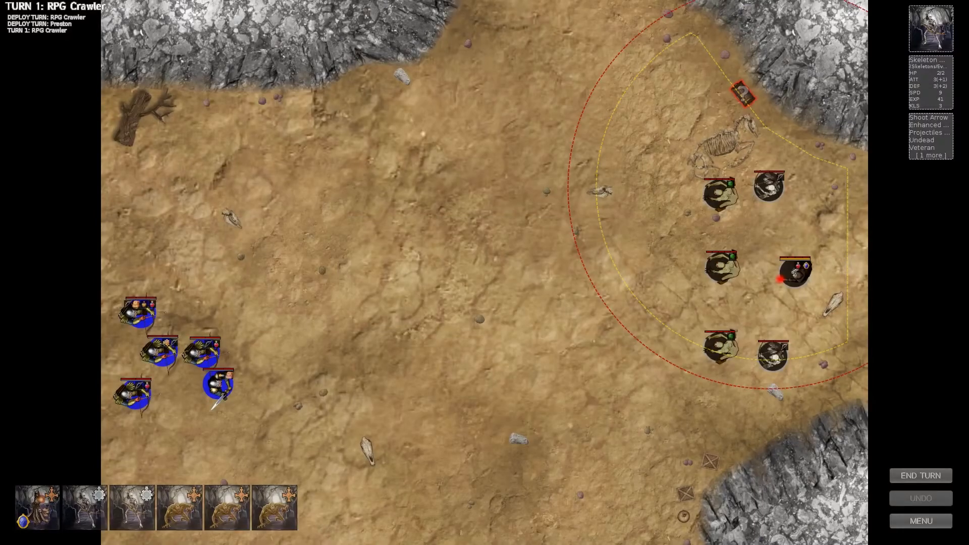